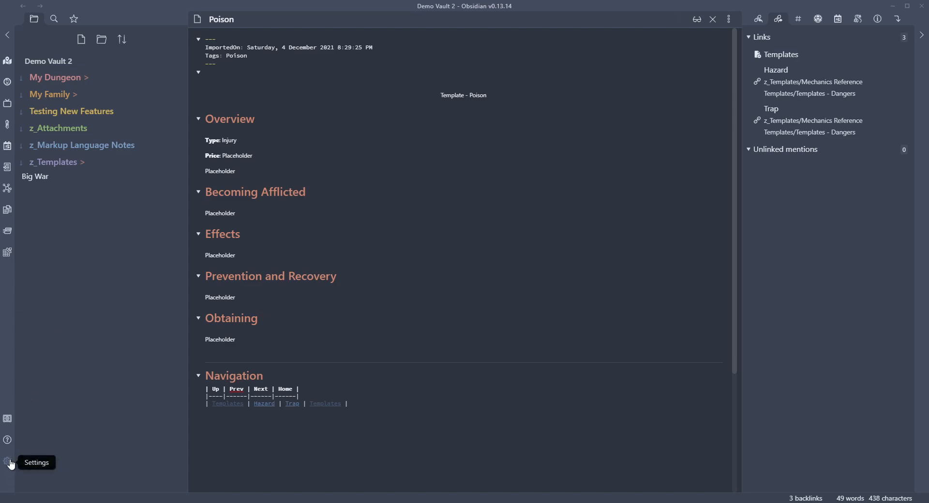
mouse_move(3, 404)
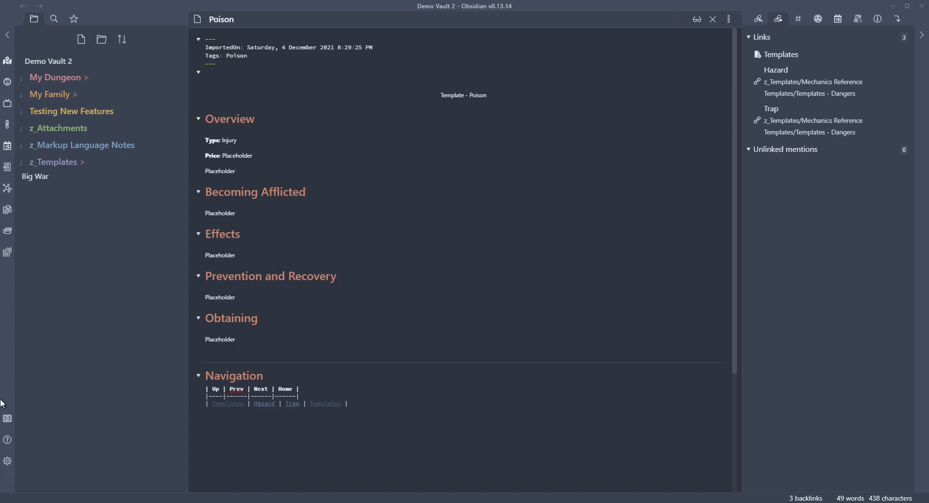
mouse_move(15, 461)
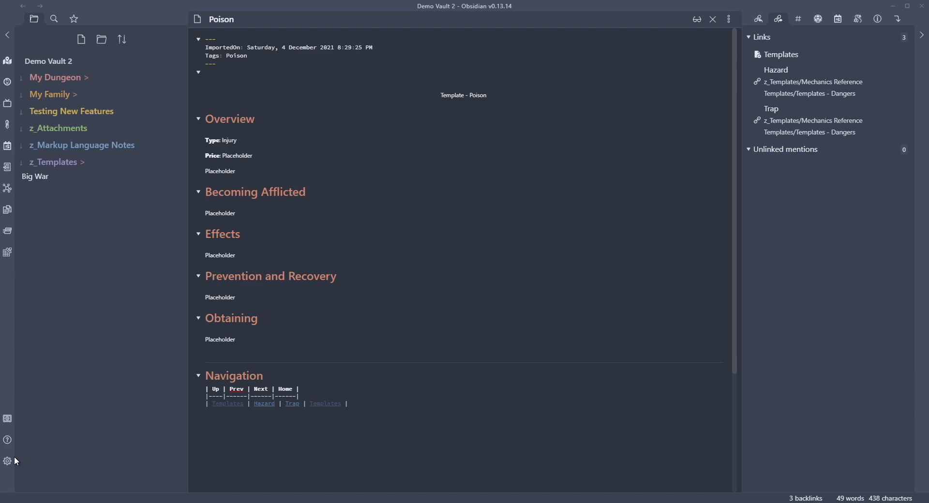
- Open Settings > Community plugins and browse the catalogue of 420 plugins
click(8, 461)
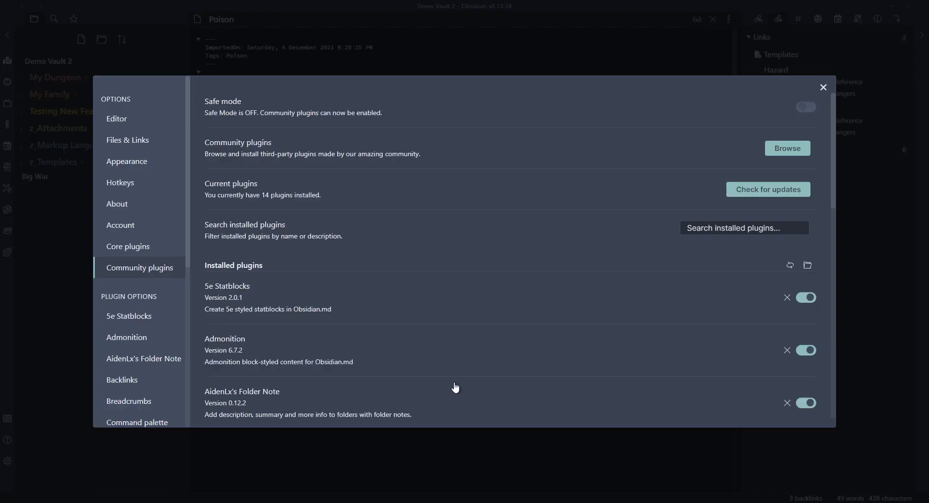
mouse_move(128, 246)
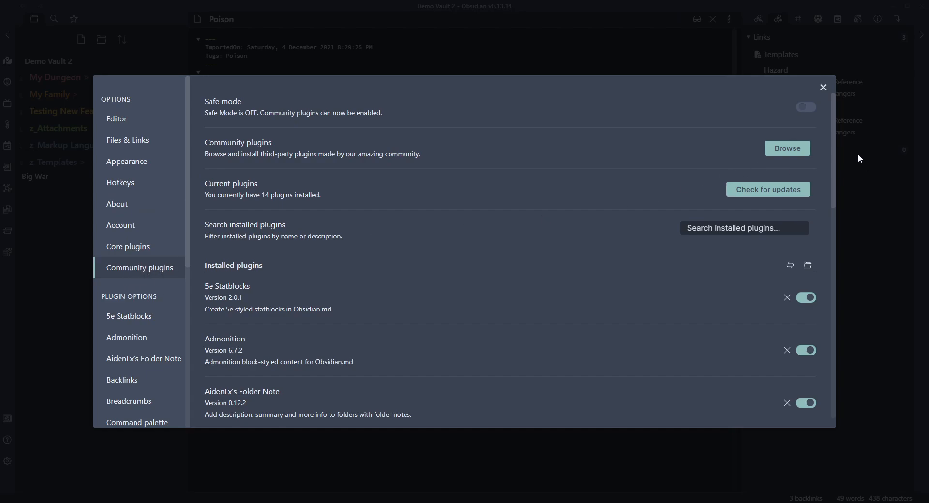
click(787, 148)
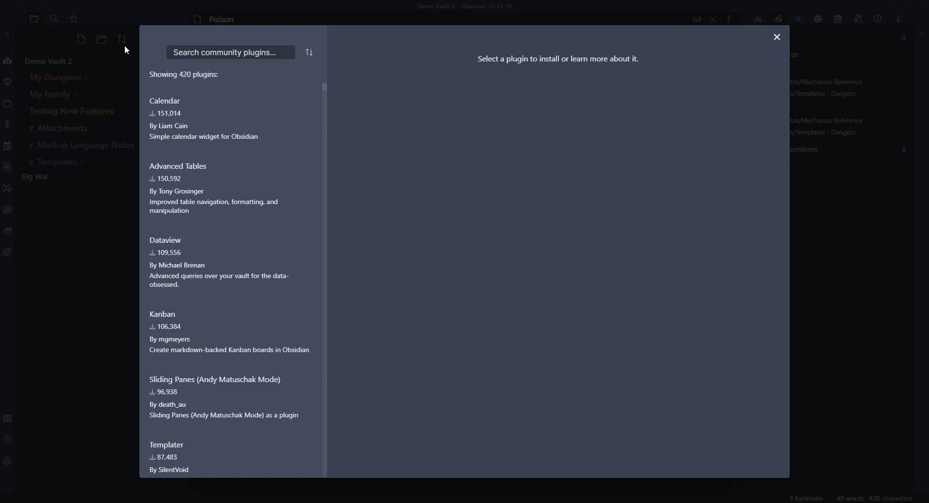
- Search the catalogue for 'bann', then install and enable the Banners plugin
click(230, 52)
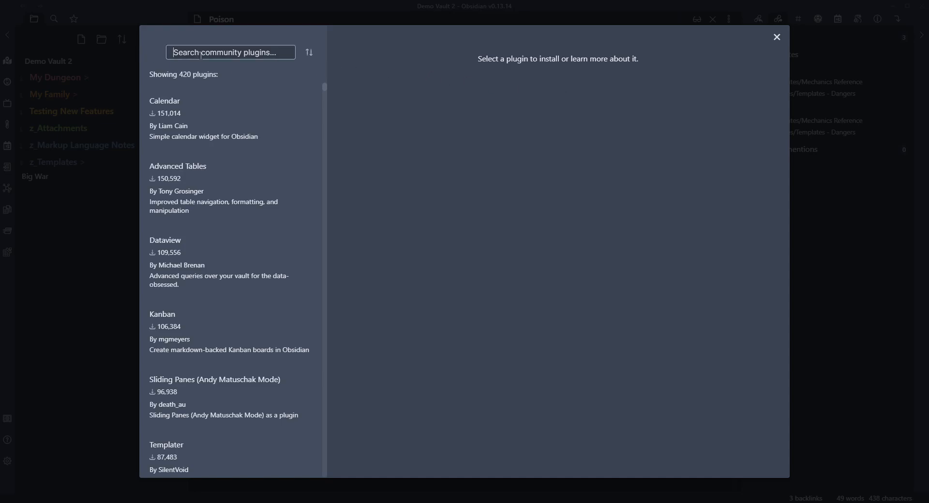
text(bann)
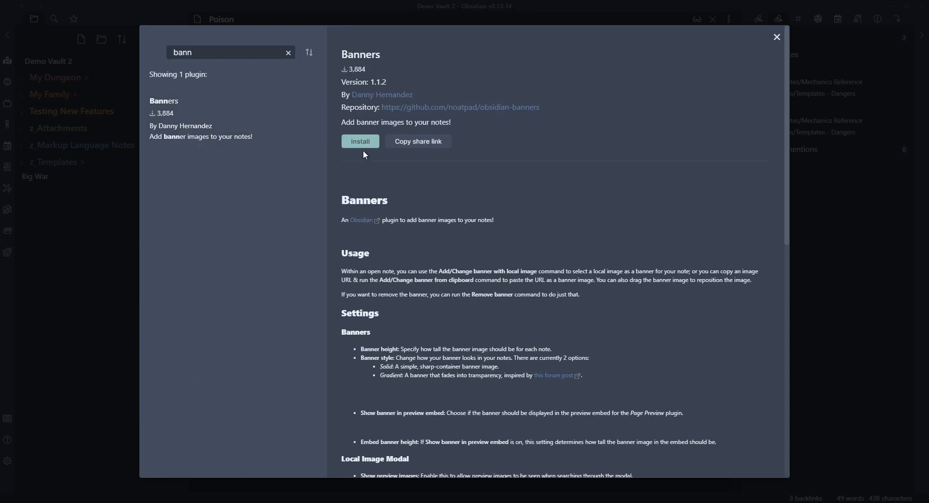
click(359, 141)
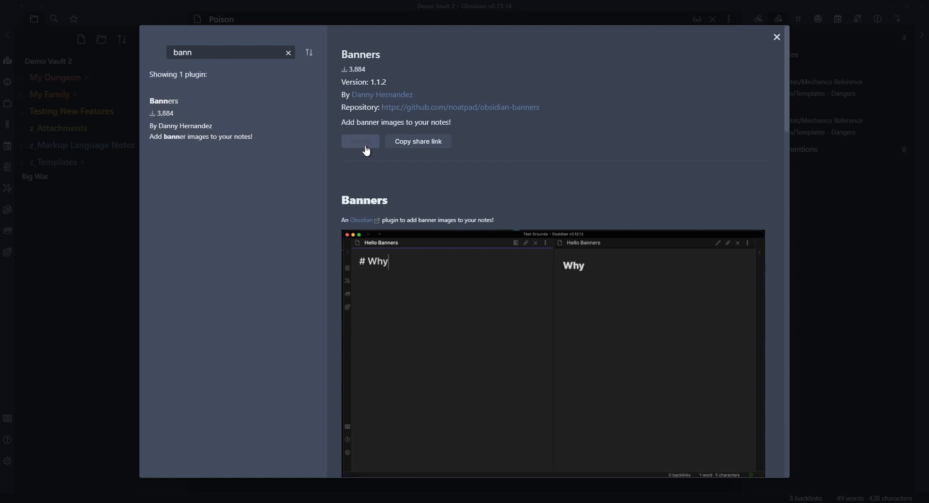
click(359, 141)
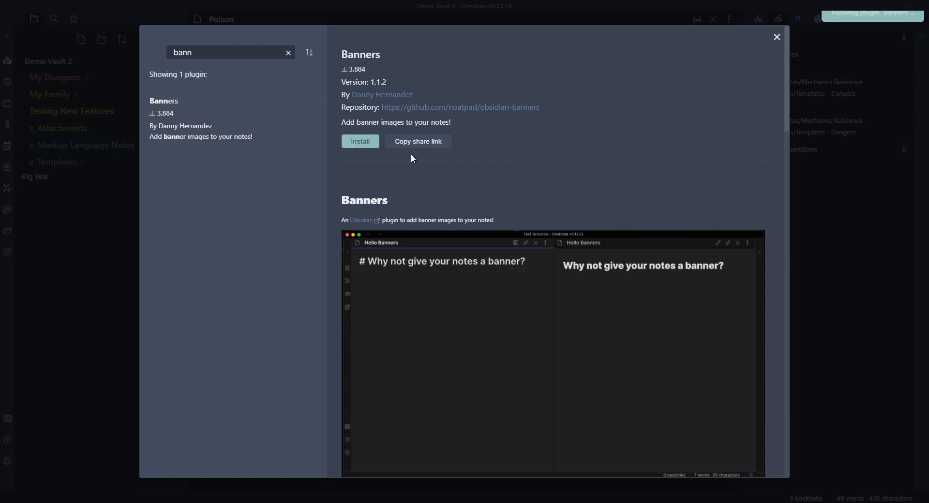
click(359, 142)
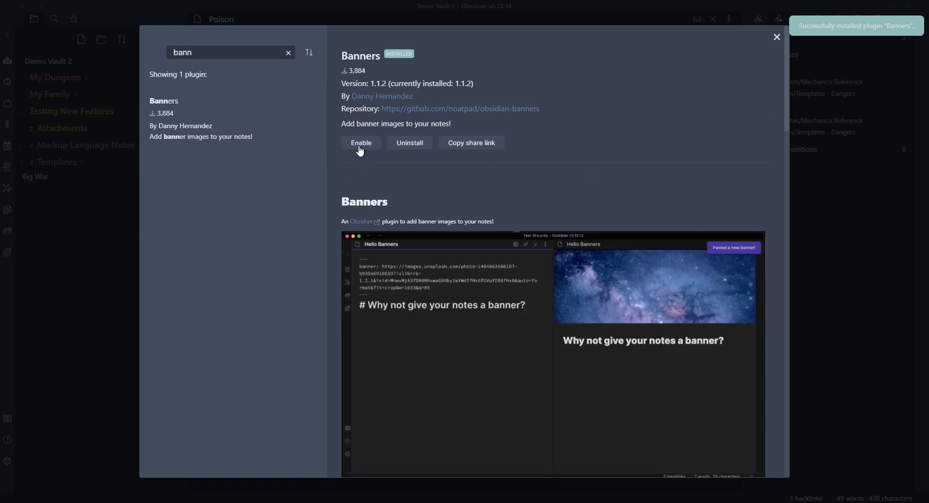
click(359, 142)
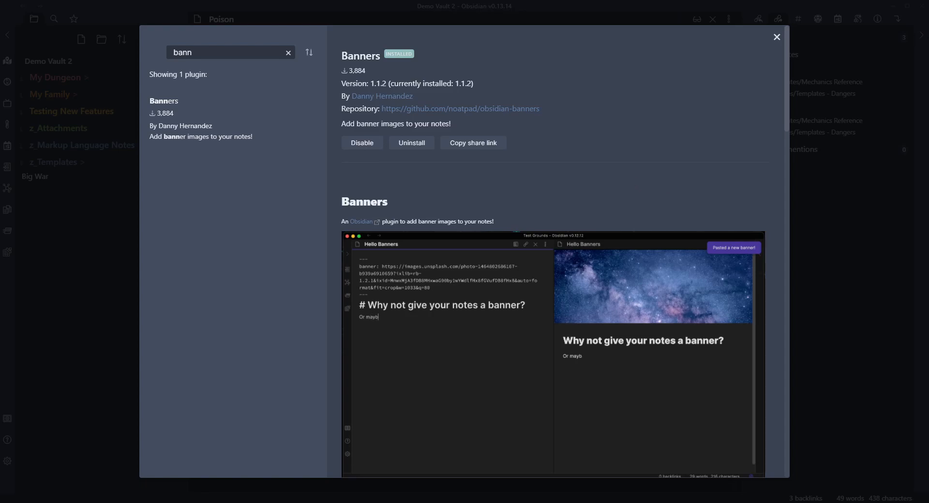
- Scroll through the Banners plugin readme
scroll(down, 3)
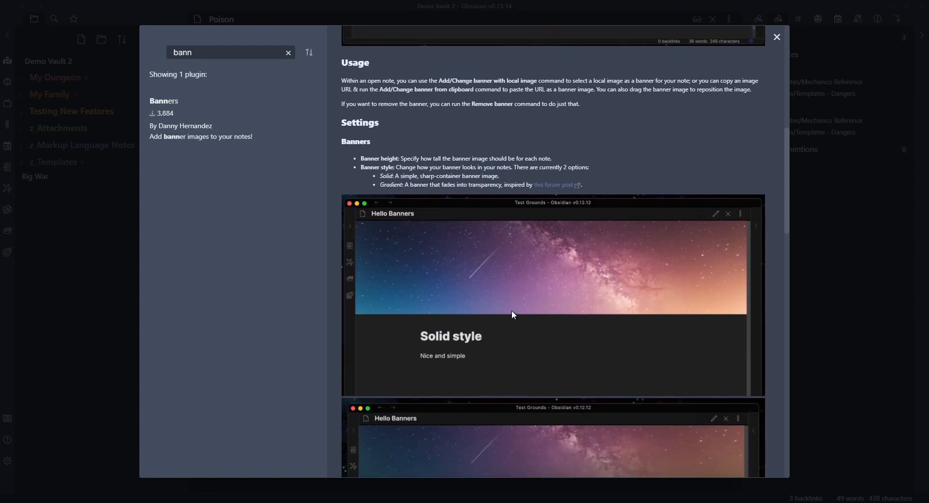
scroll(down, 3)
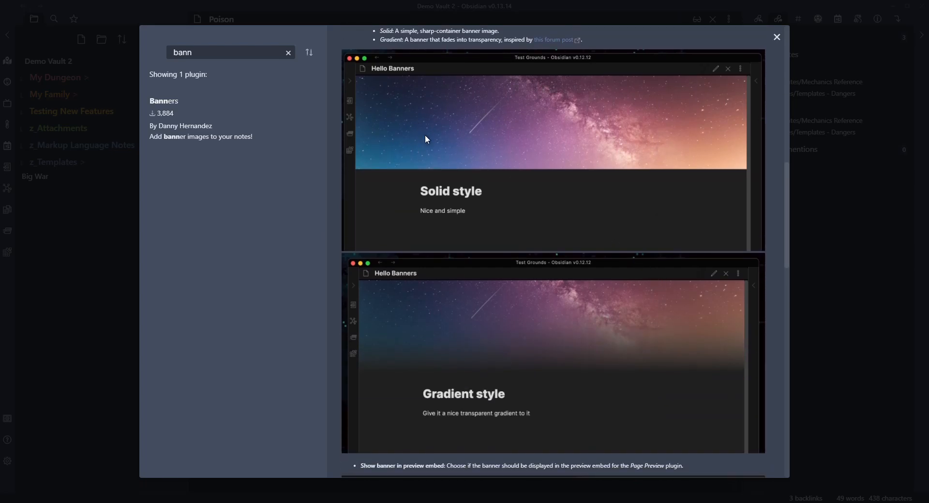
mouse_move(415, 358)
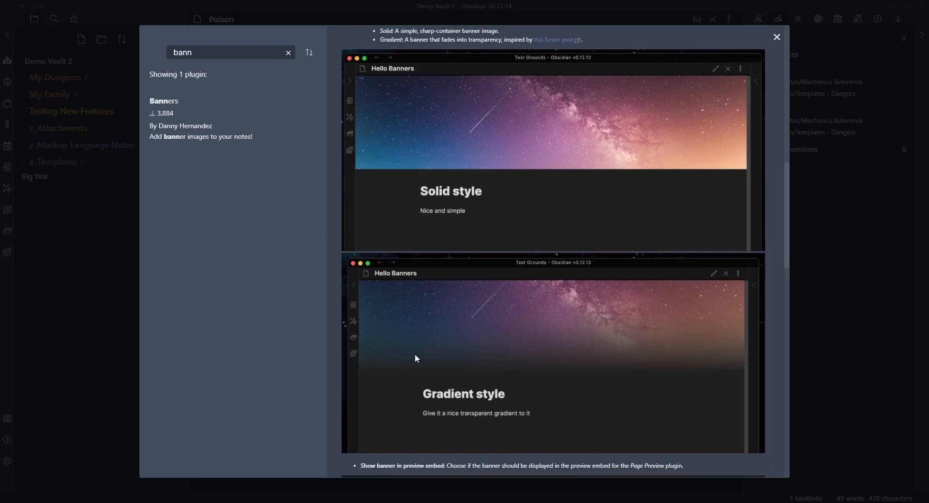
scroll(down, 3)
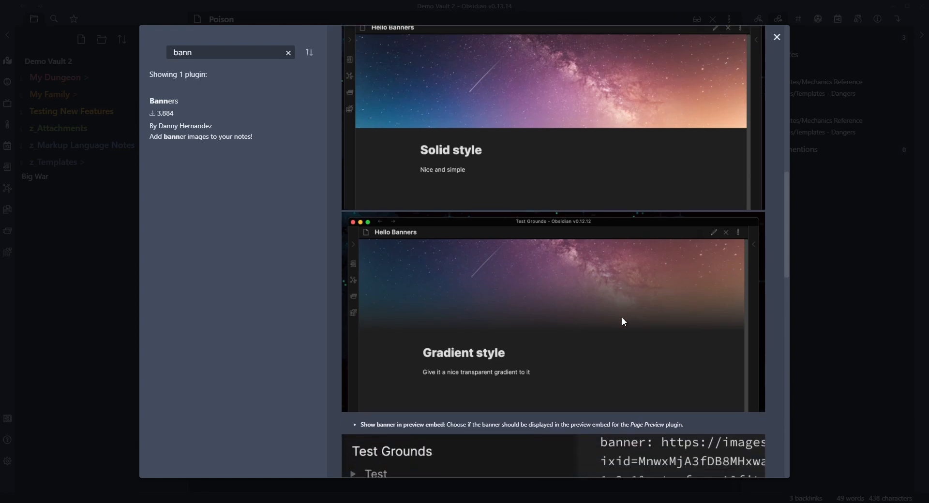
scroll(down, 3)
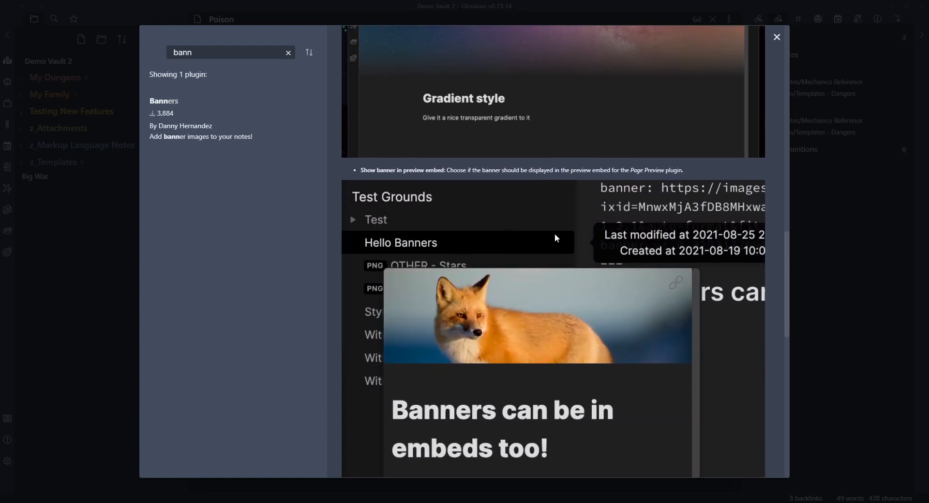
scroll(down, 3)
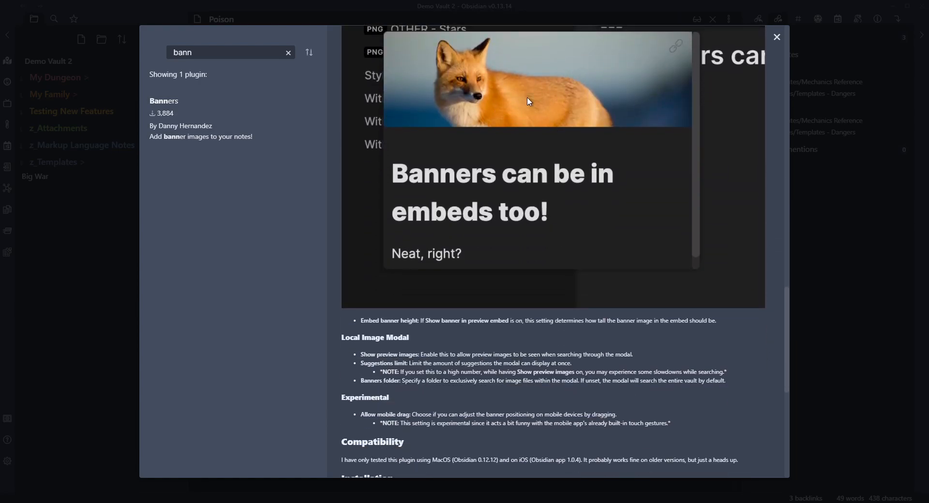
scroll(down, 3)
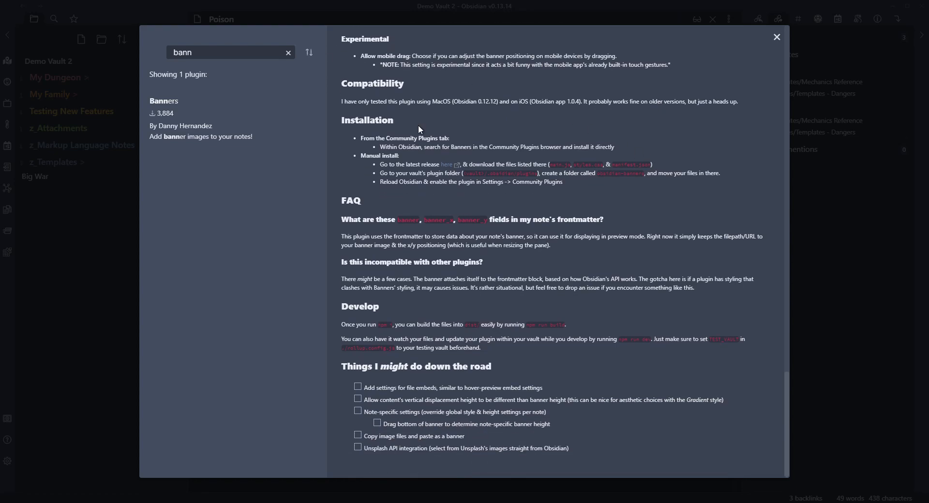
scroll(down, 3)
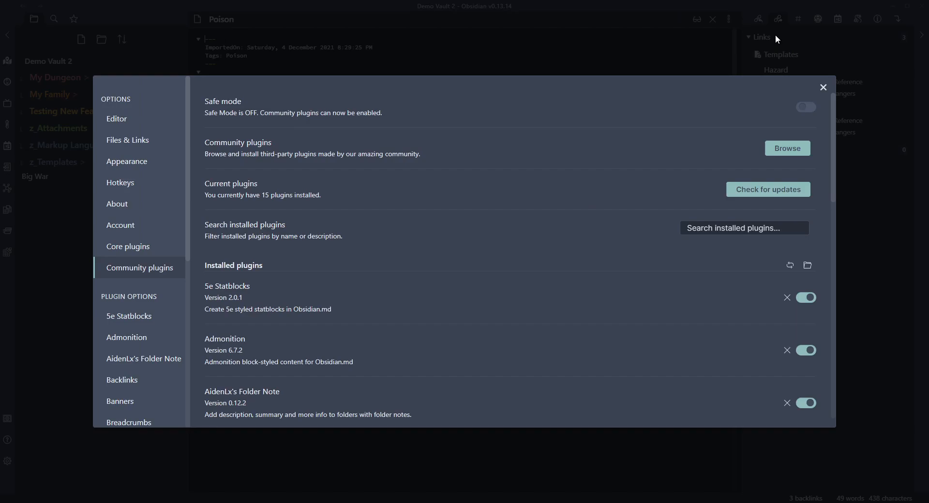
- Close settings and create a new note titled 'New Note With Banner'
click(822, 87)
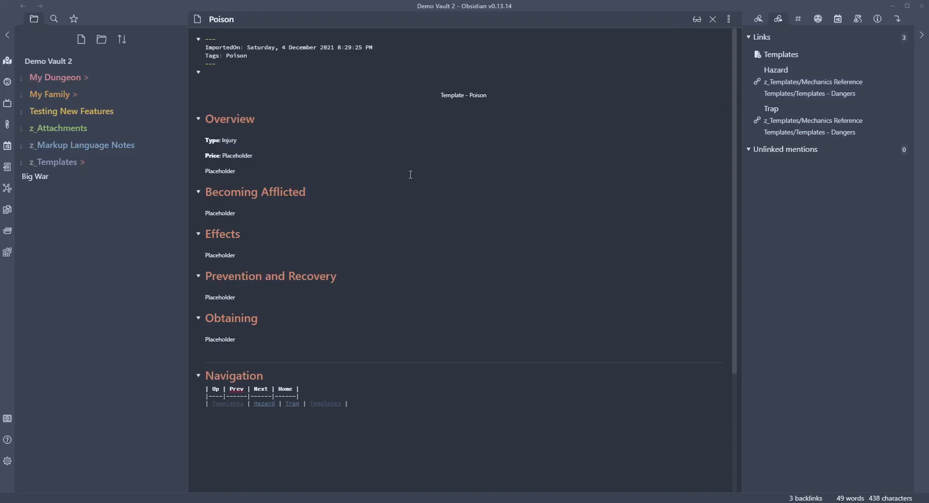
click(81, 39)
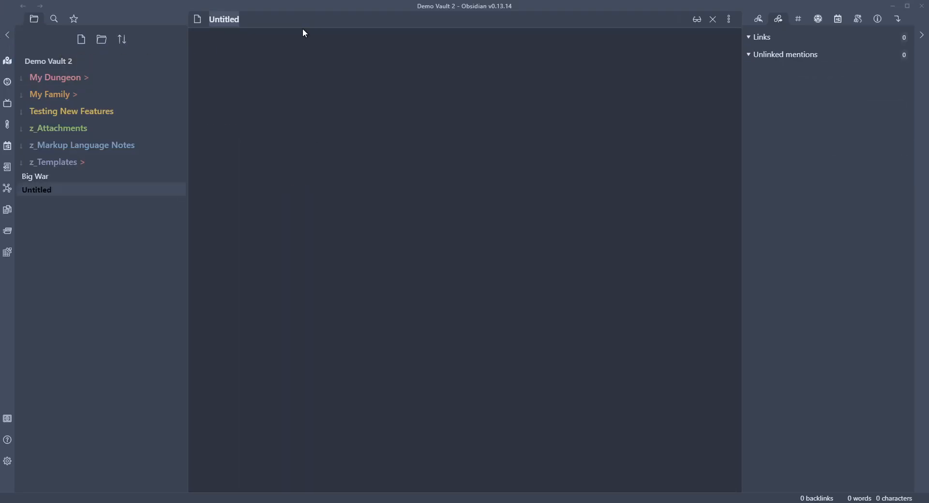
text(New Note)
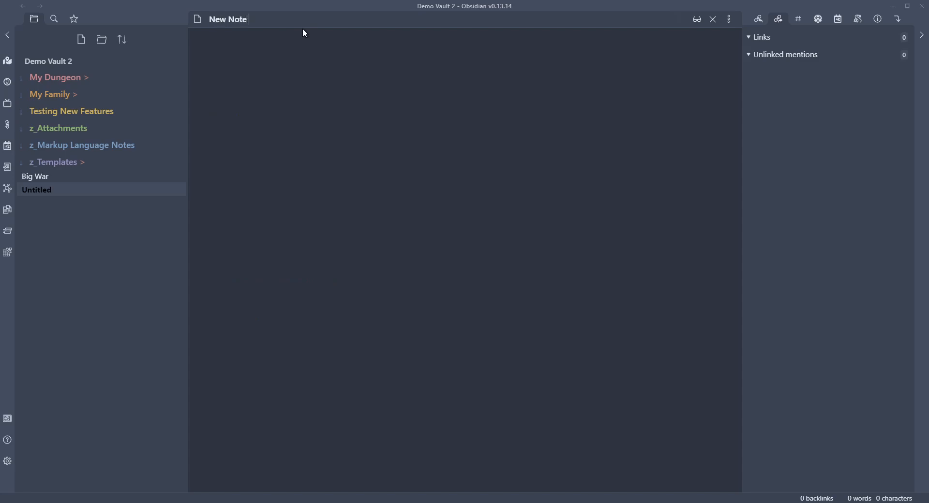
text(With Banner)
click(464, 38)
text(This is my note. )
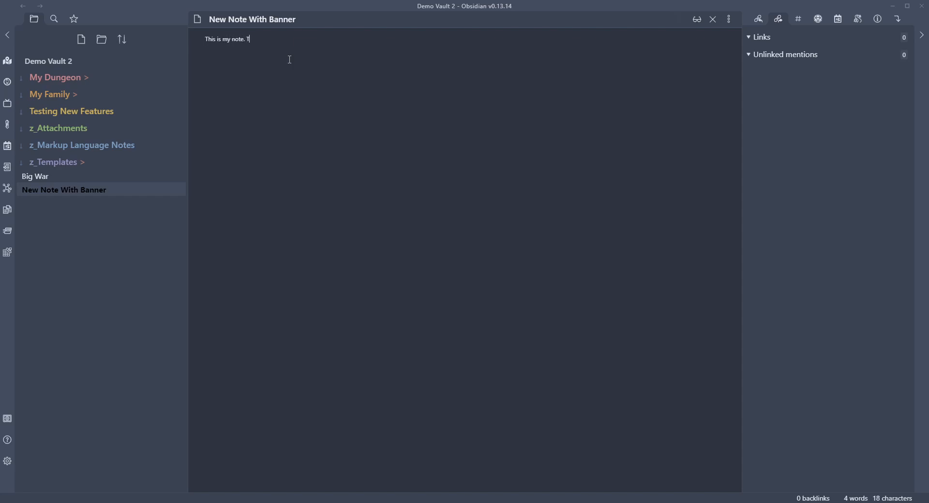
- Type the body line 'This is my note. Text text text.'
text(Text text)
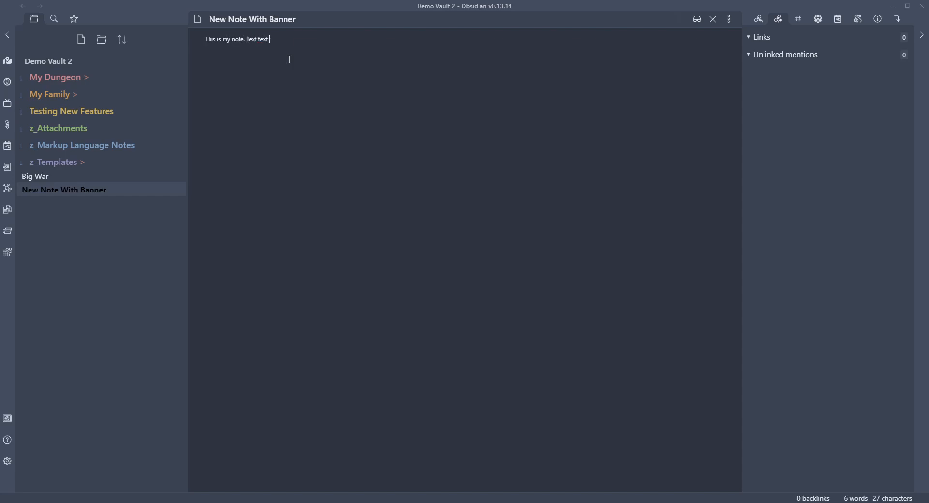
text(text.)
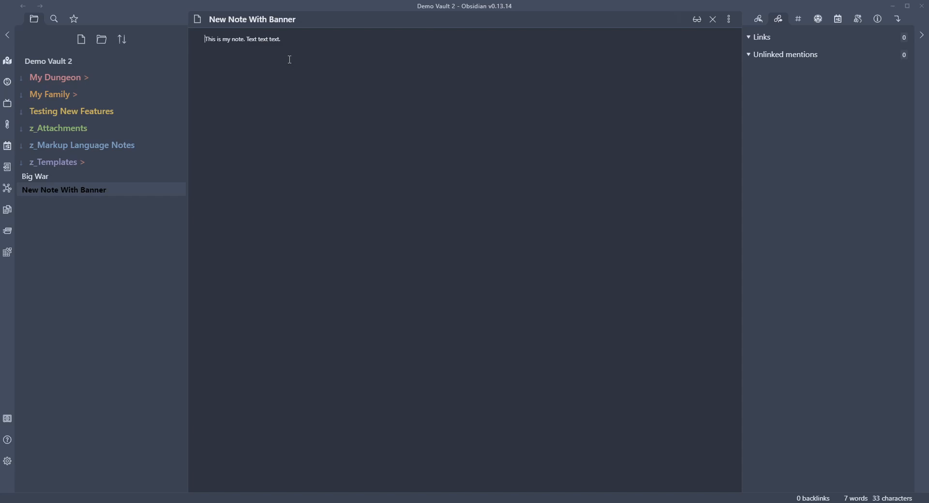
key(Enter)
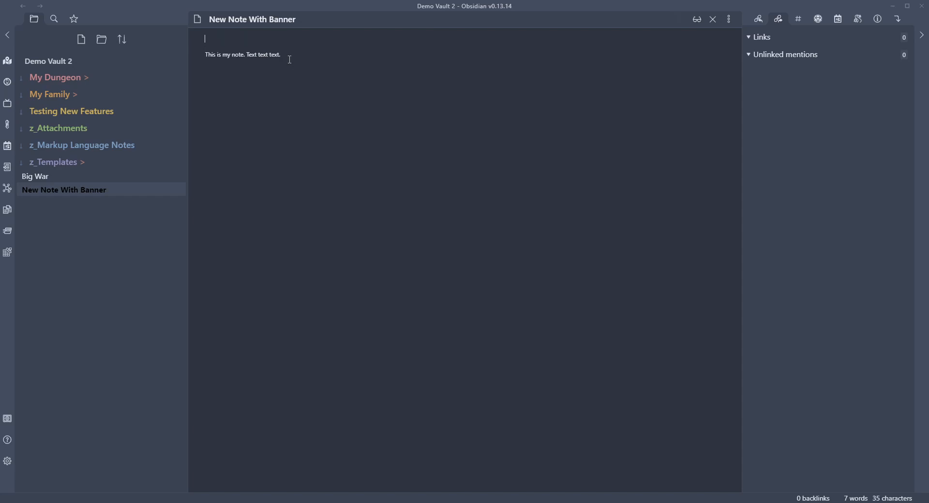
mouse_move(8, 229)
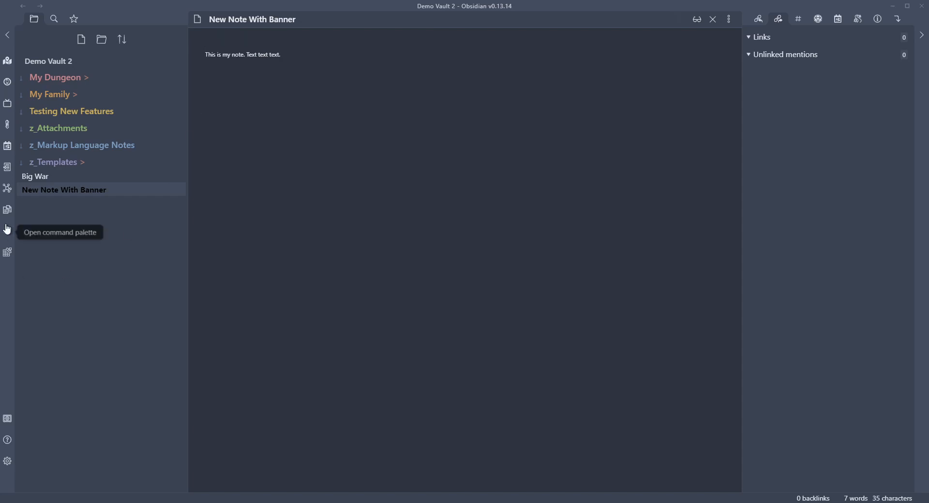
mouse_move(6, 236)
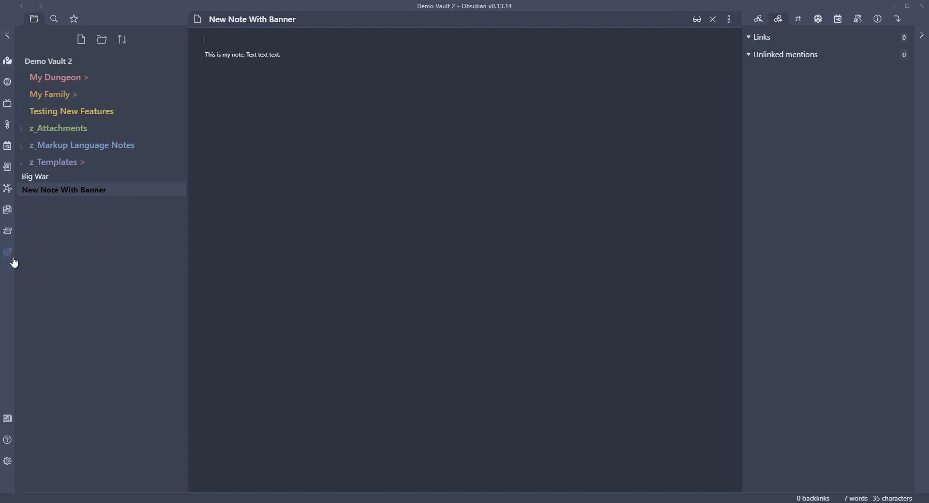
mouse_move(8, 230)
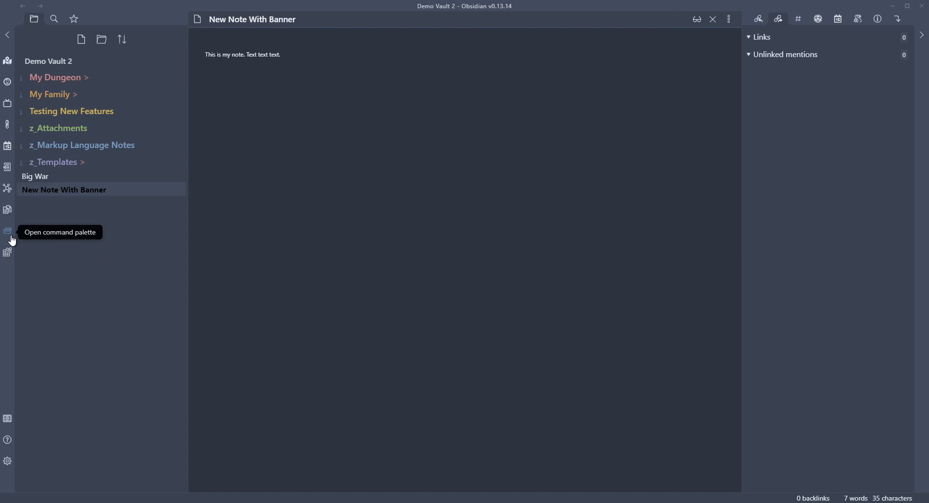
click(205, 37)
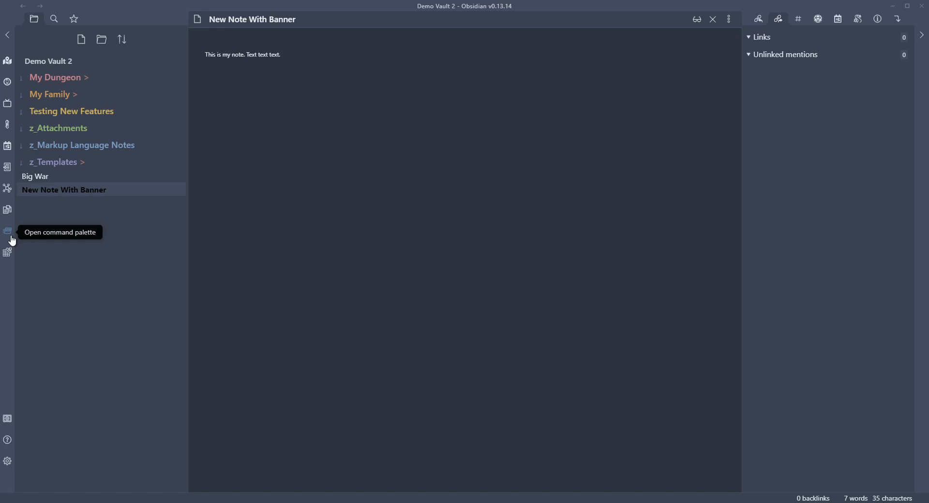
- Open the command palette and filter it to the Banners commands
click(8, 231)
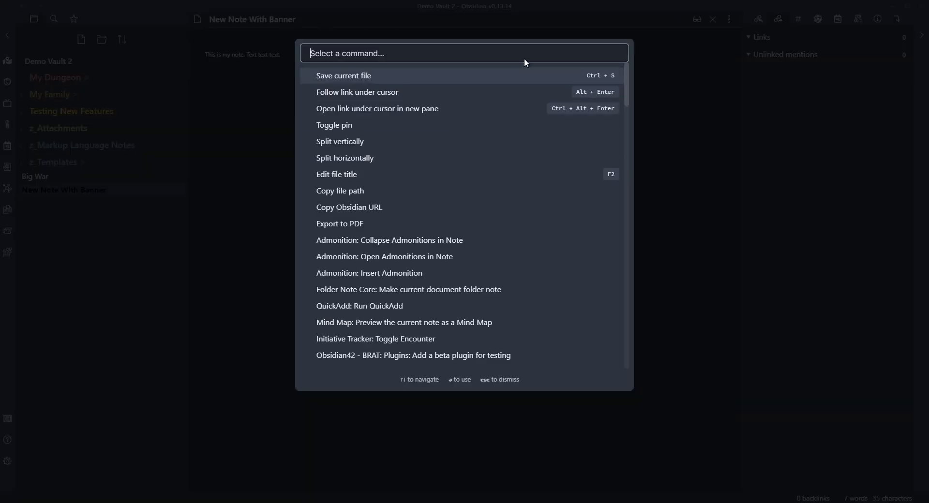
text(banner)
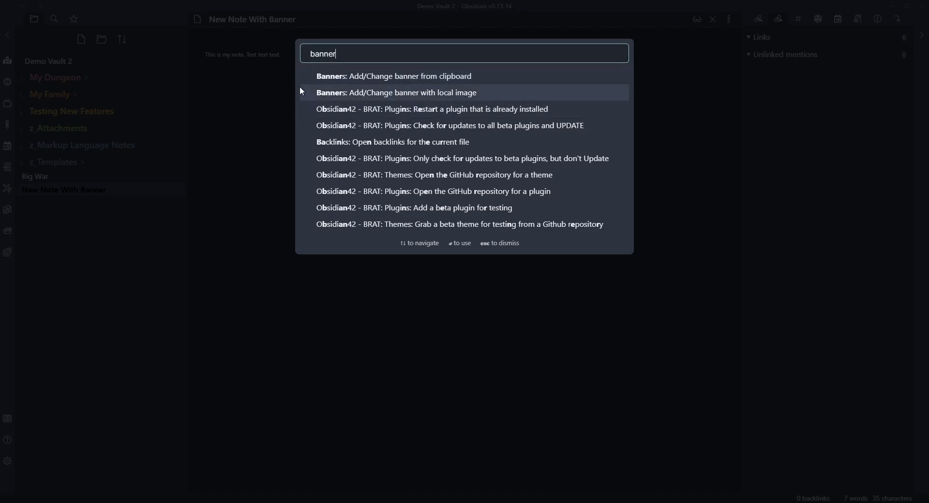
- Set Pasted image 20211207185637.png as the note's banner and preview it in reading view
click(395, 93)
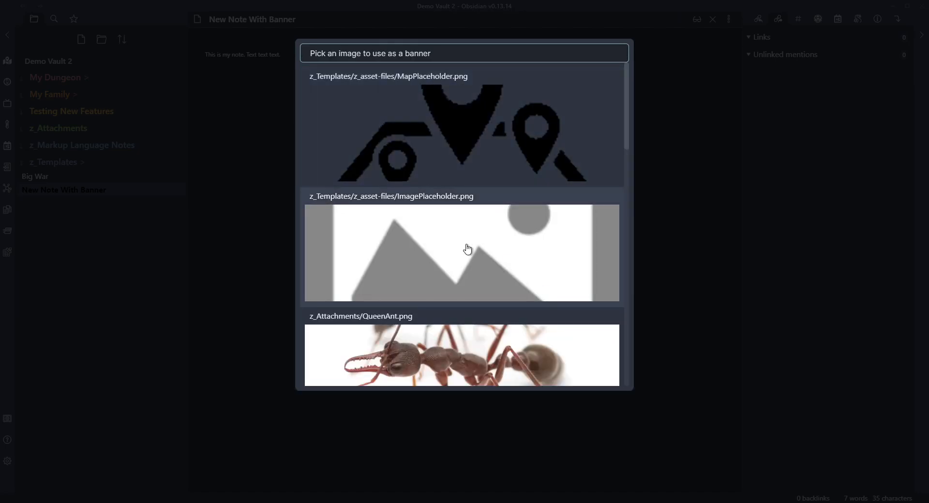
scroll(down, 3)
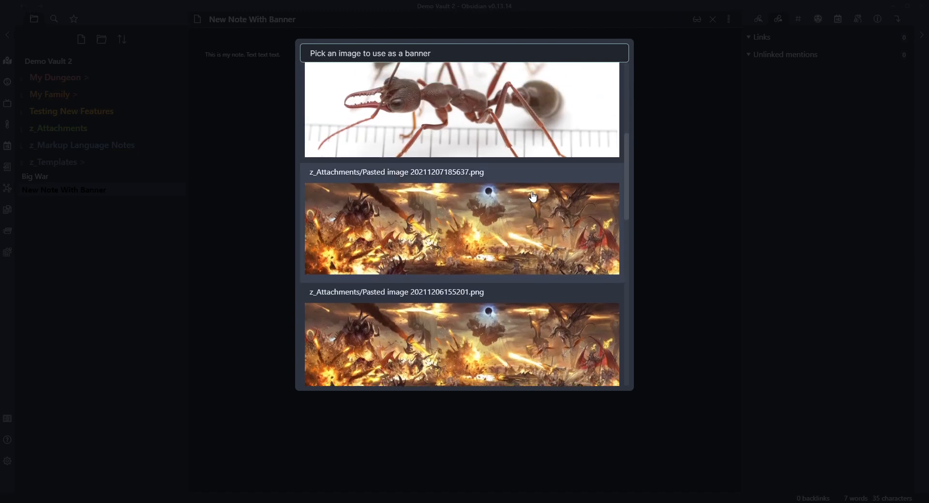
scroll(down, 3)
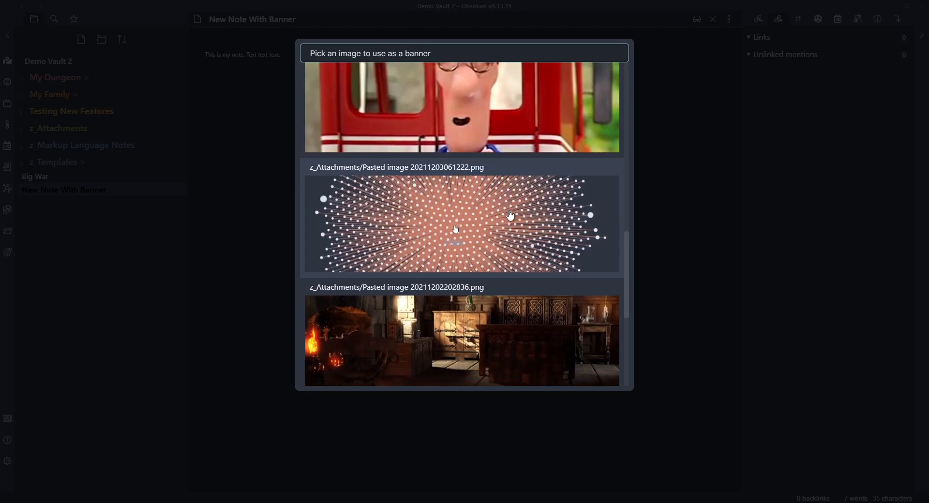
scroll(down, 3)
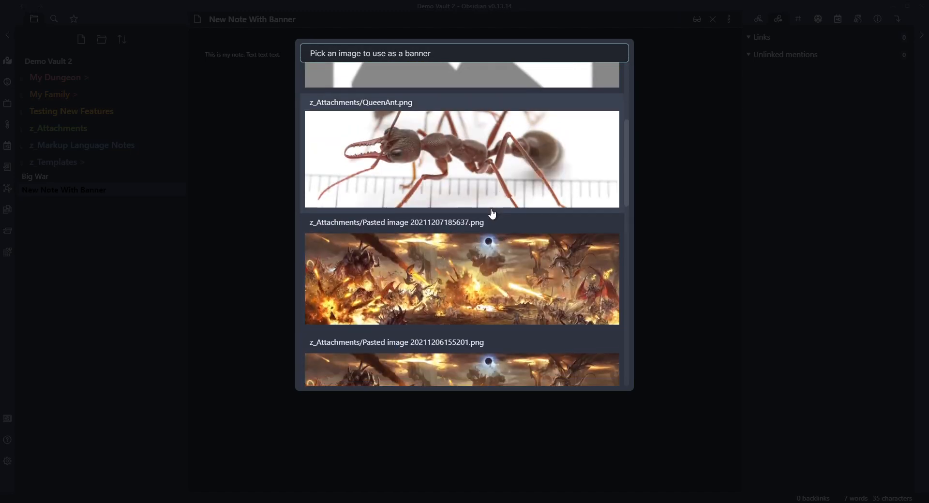
click(462, 278)
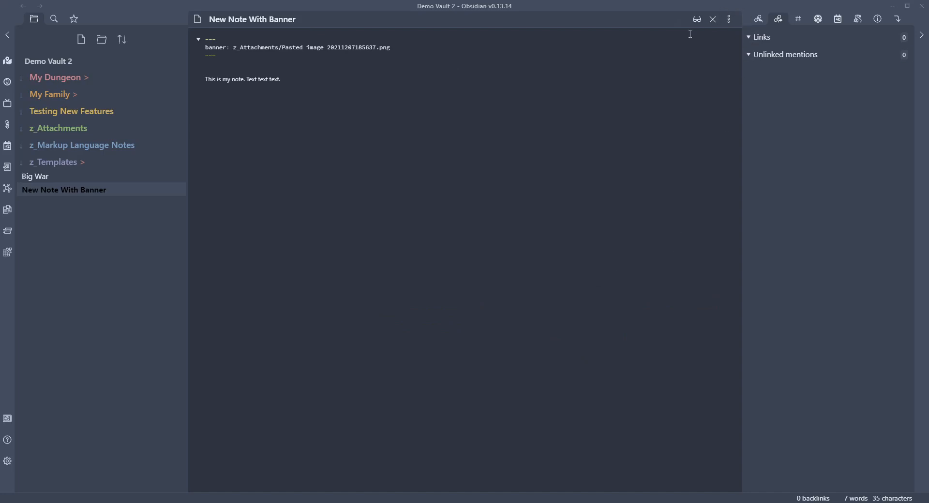
mouse_move(697, 19)
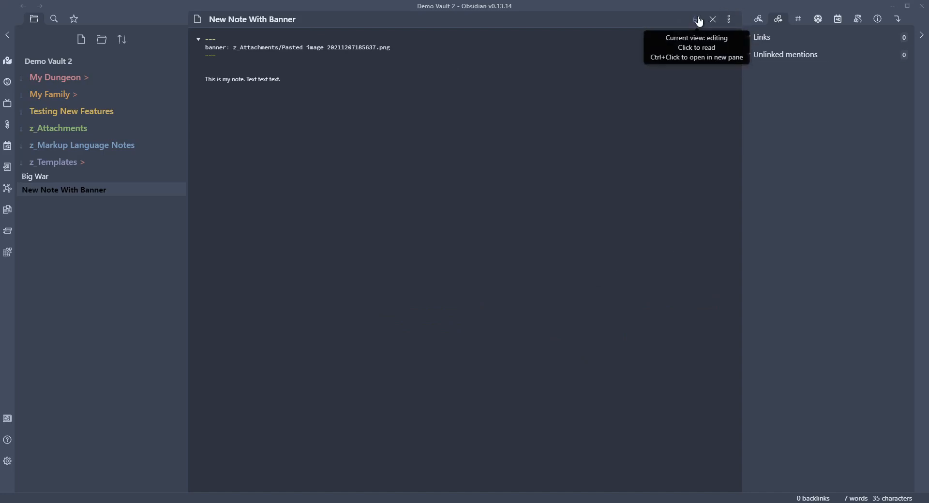
click(696, 19)
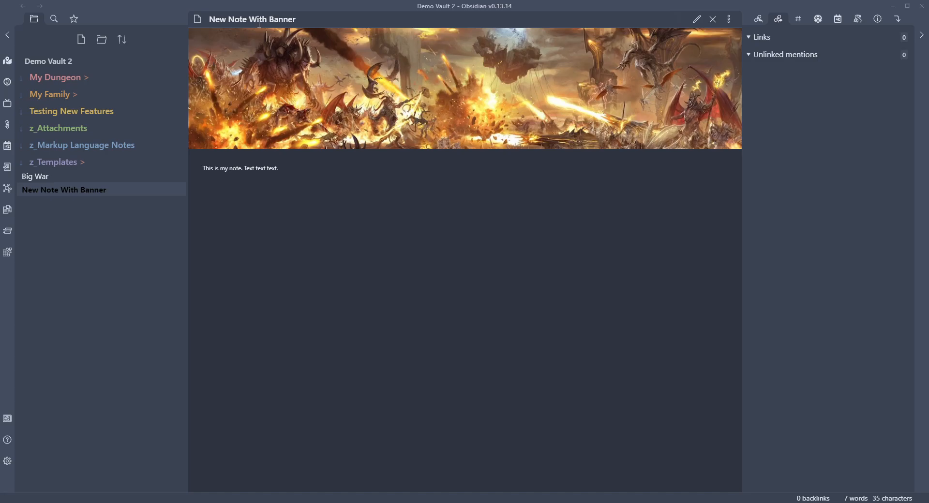
mouse_move(573, 57)
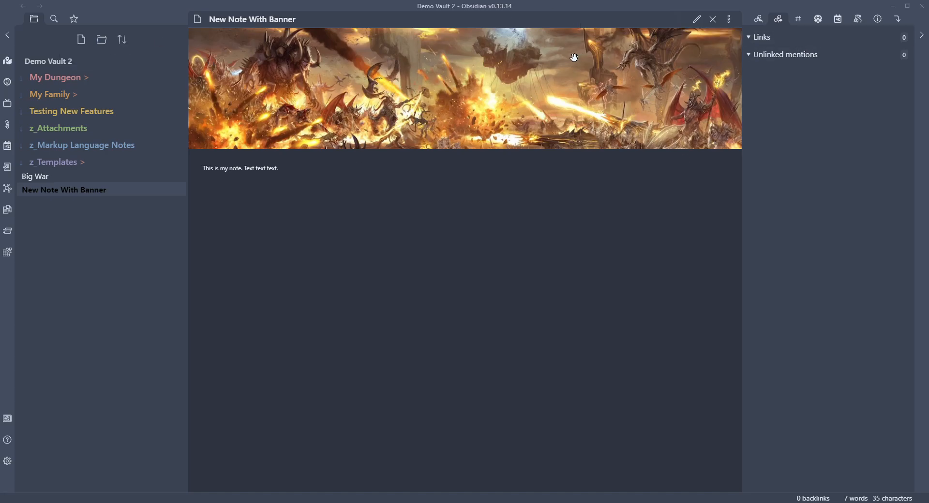
click(697, 18)
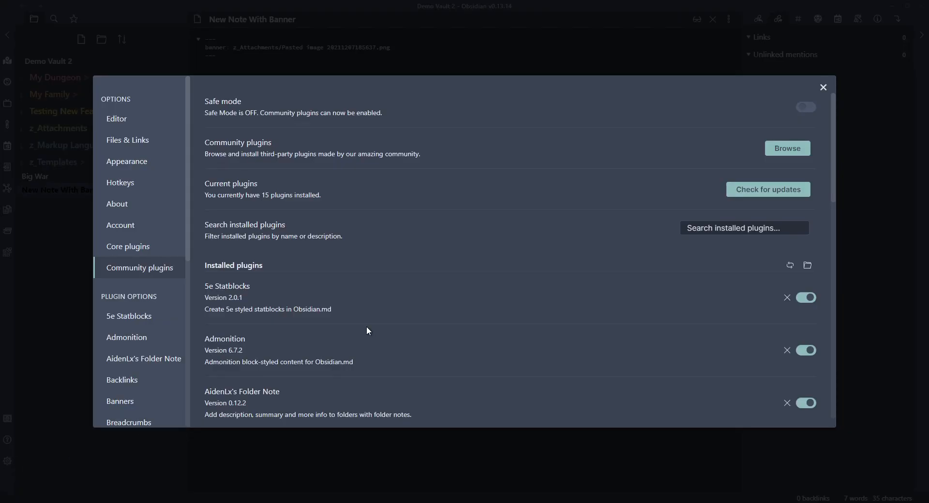
- In Banners settings, choose the Gradient style and set banner height to 100
scroll(down, 3)
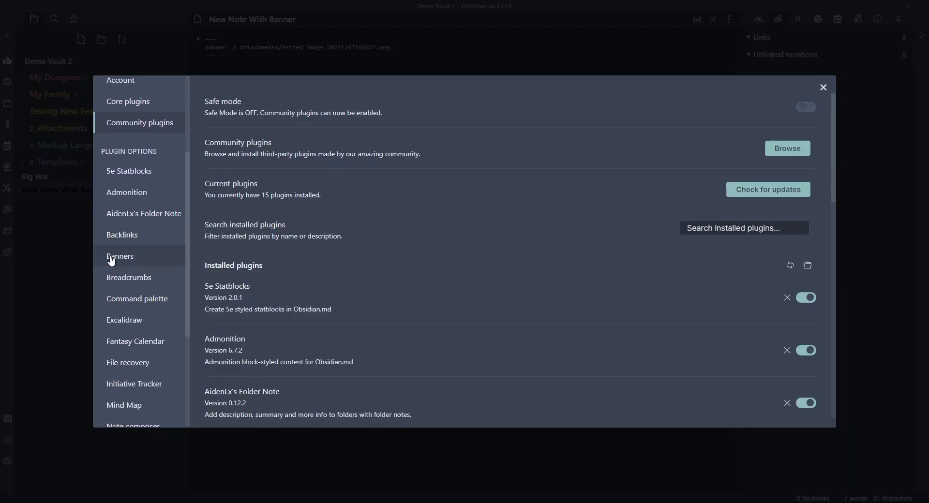
click(120, 255)
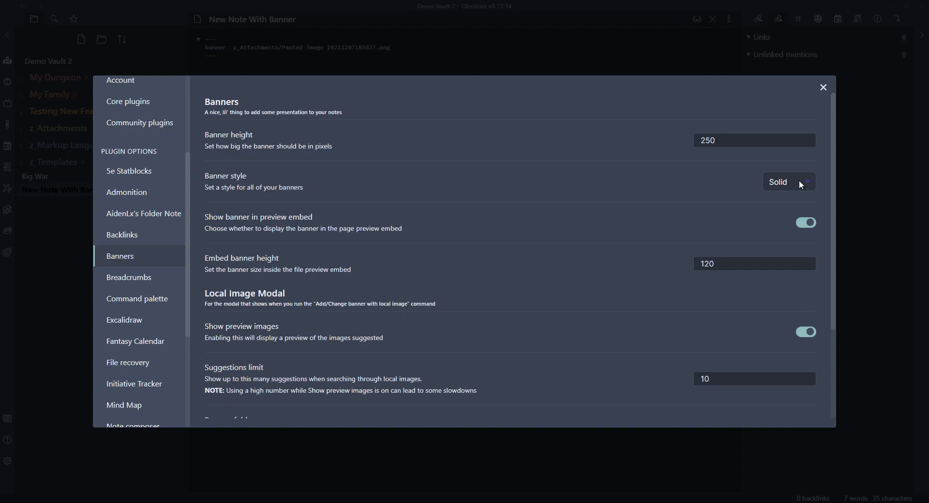
click(788, 182)
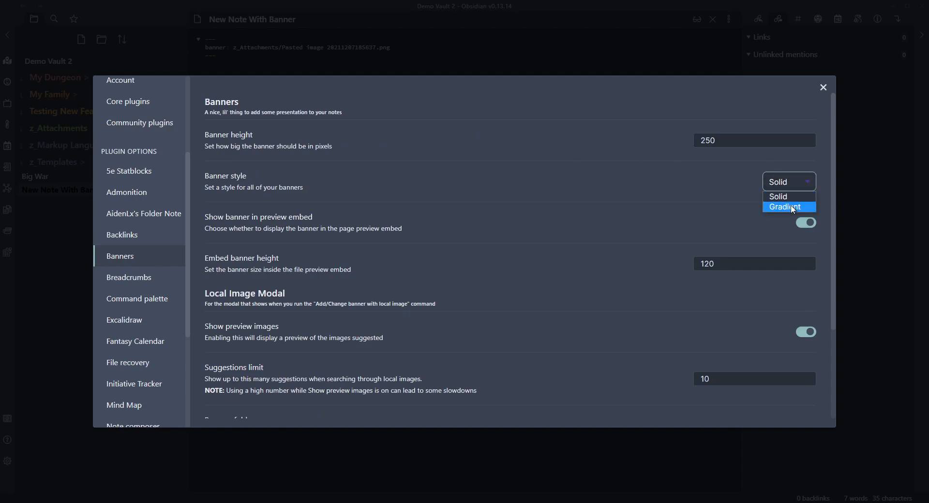
click(784, 207)
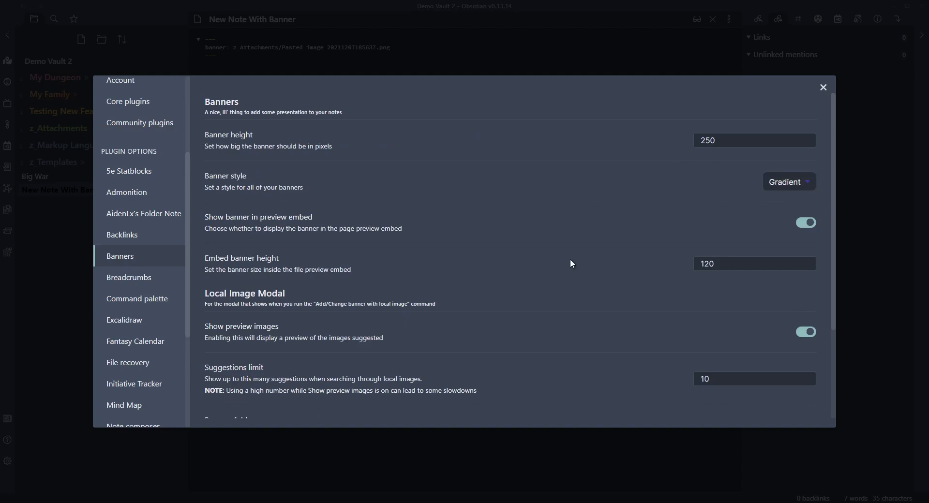
scroll(down, 3)
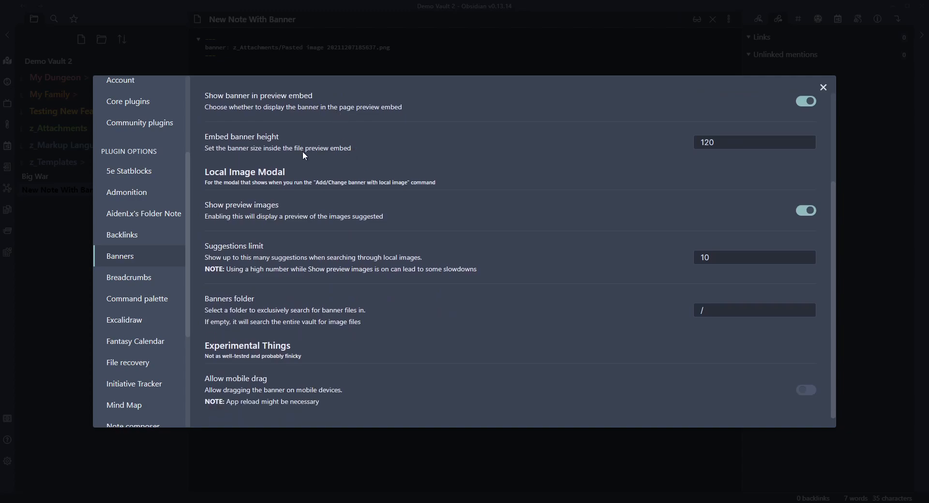
mouse_move(439, 373)
text(1)
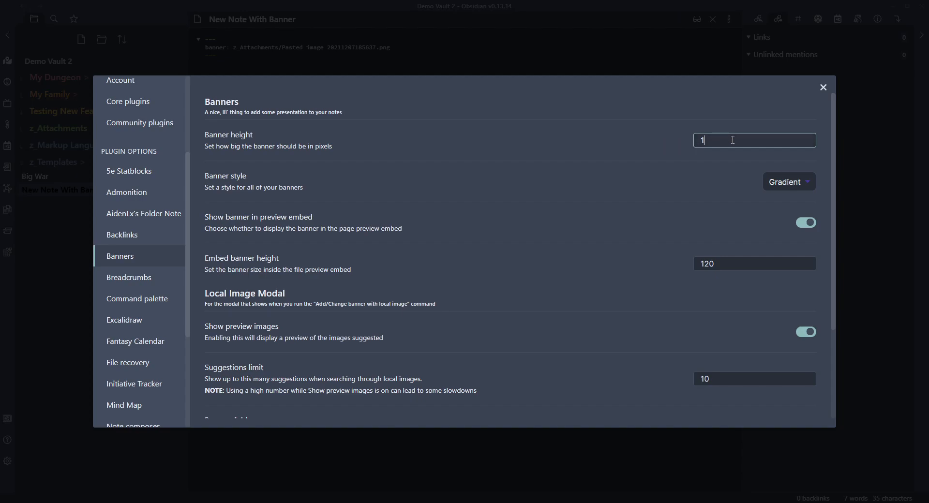
text(00)
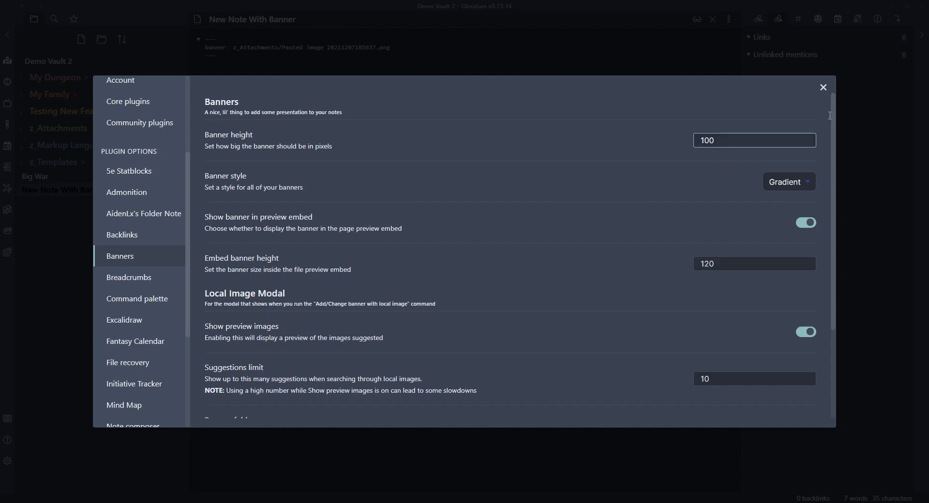
click(823, 87)
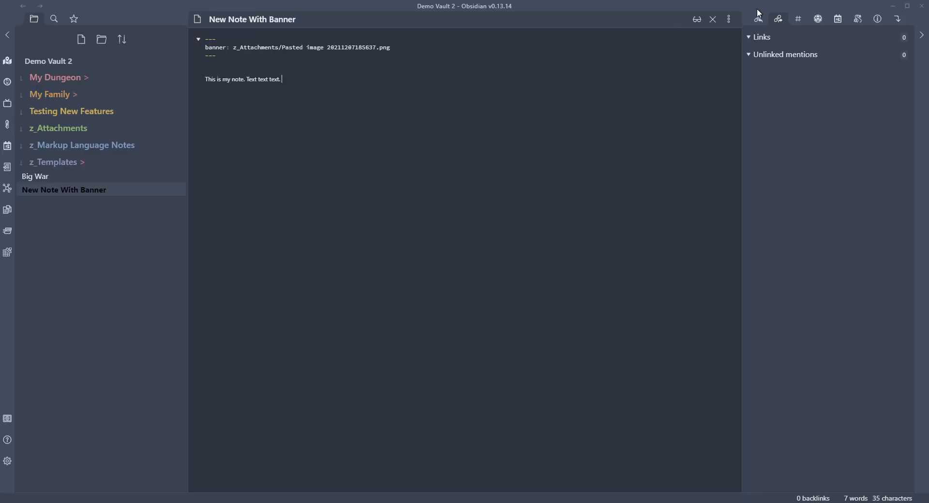
- Restore the Banners height setting to 100 pixels and view the slim banner in reading view
click(697, 18)
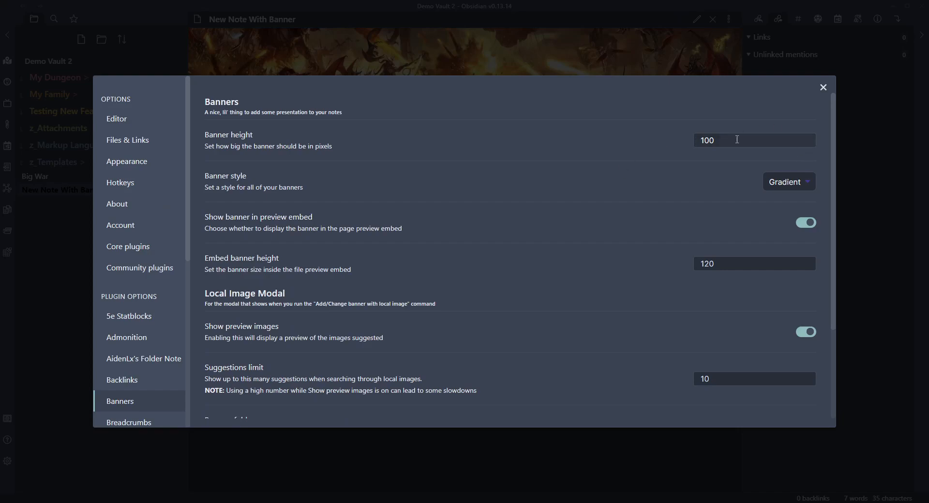
text(250)
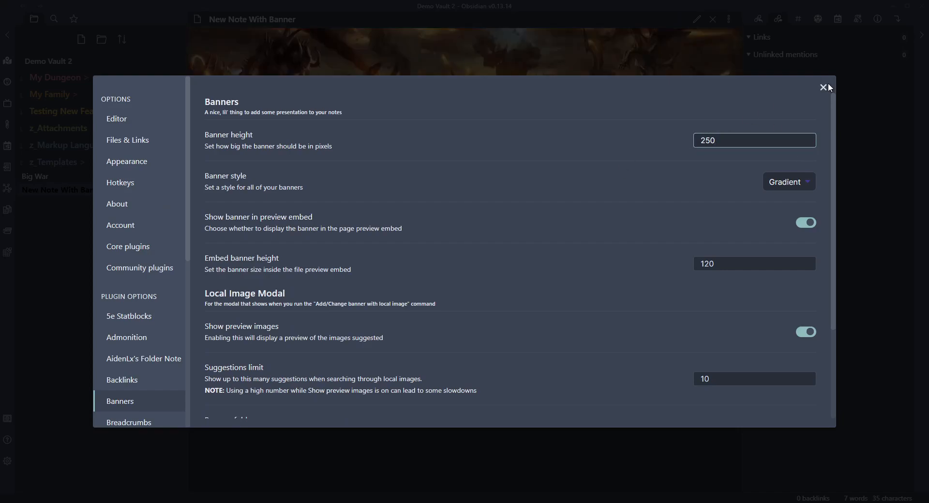
mouse_move(440, 345)
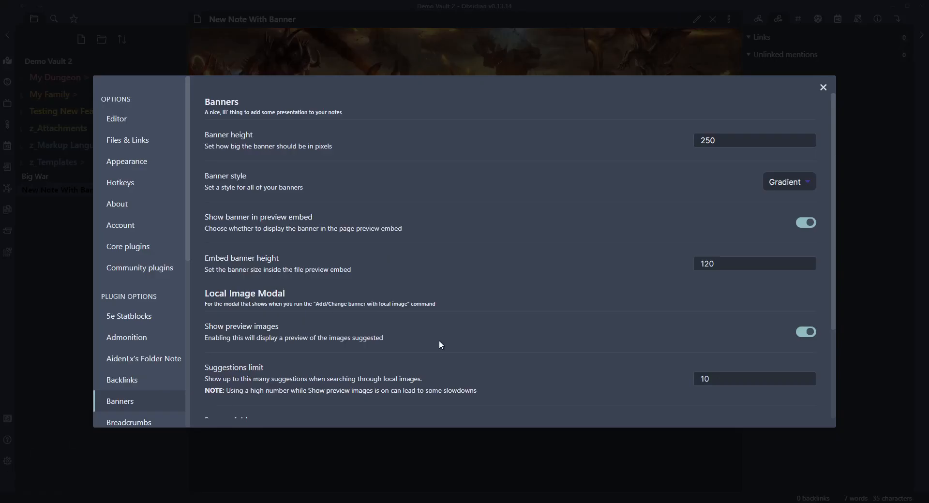
mouse_move(829, 82)
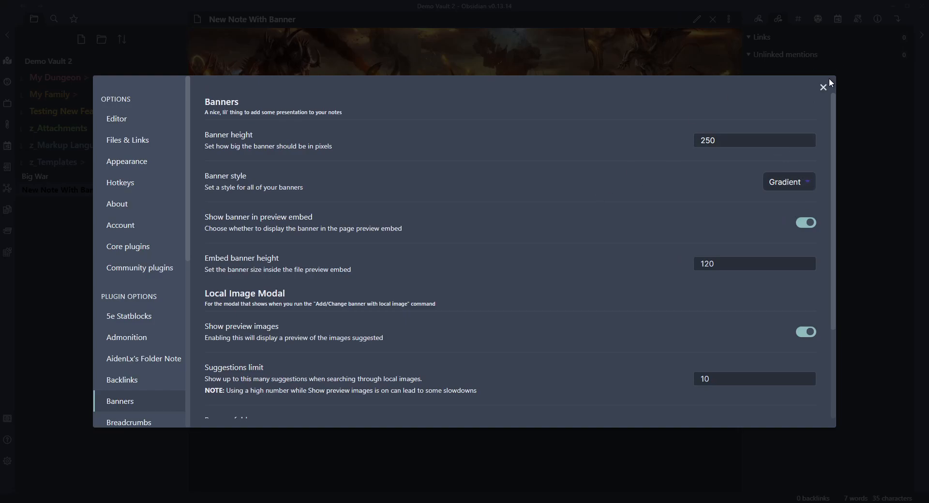
click(823, 86)
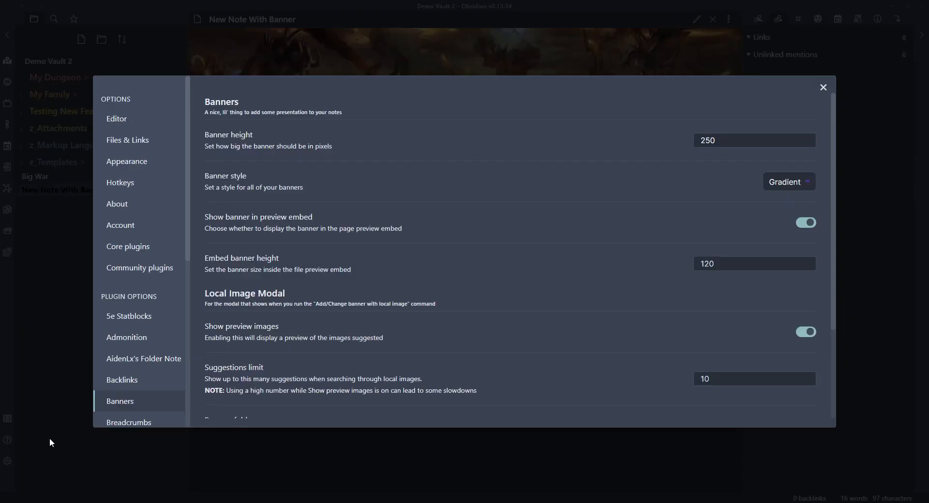
click(788, 182)
text(100)
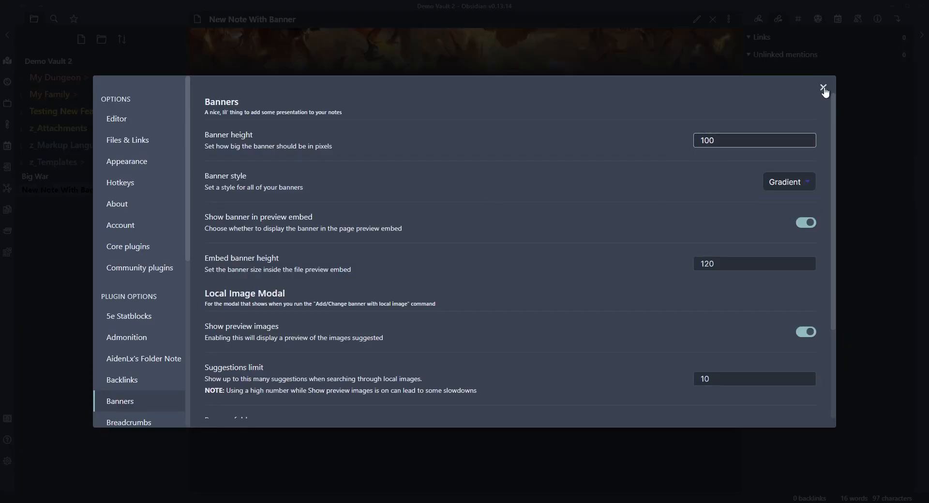
click(822, 87)
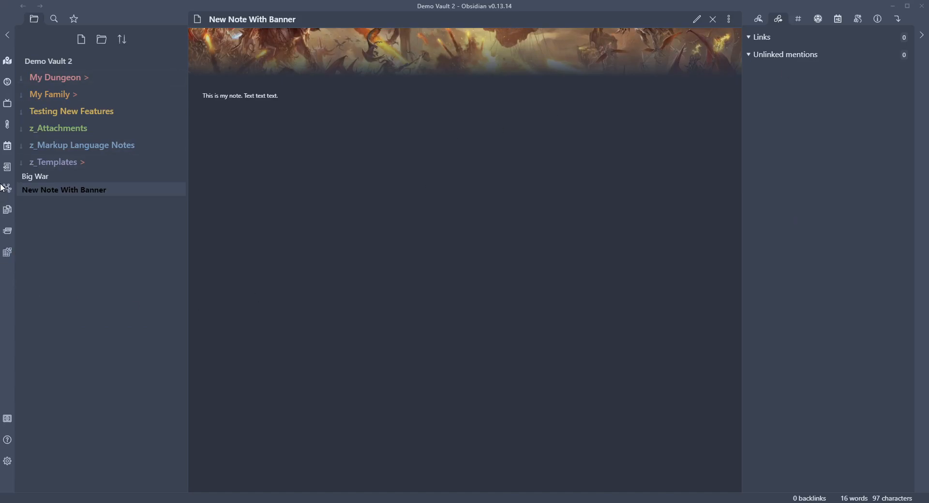
mouse_move(487, 55)
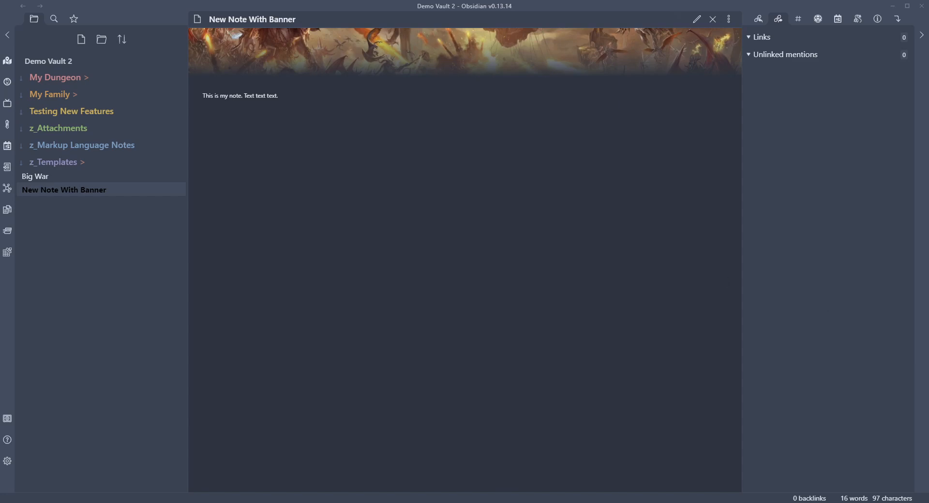
mouse_move(448, 121)
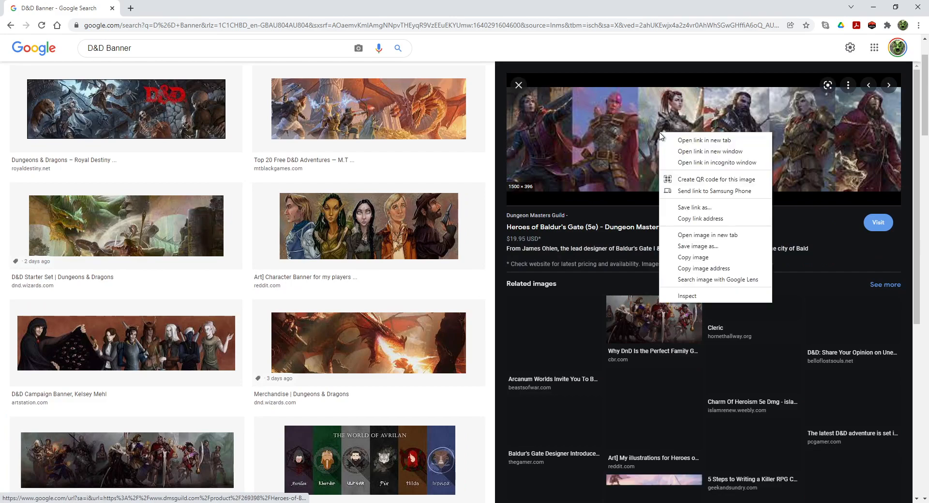
- Copy the image address of the D&D character-lineup banner in Google Images
click(681, 263)
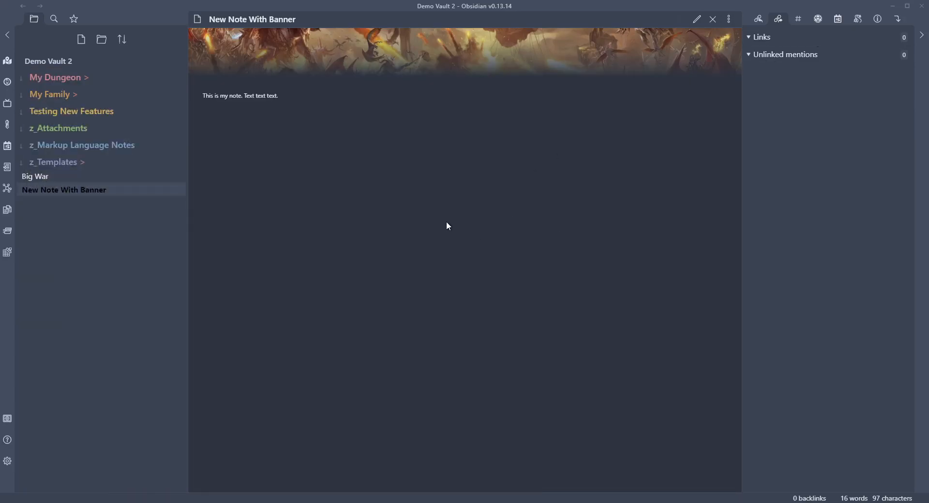
mouse_move(748, 32)
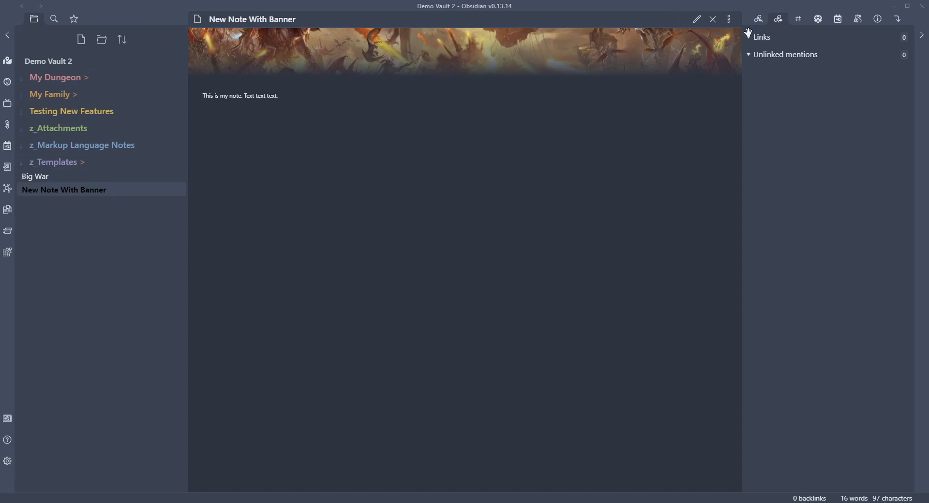
- Run 'Banners: Add/Change banner from clipboard' via /banner; Obsidian reports no valid URL
click(696, 18)
text(/)
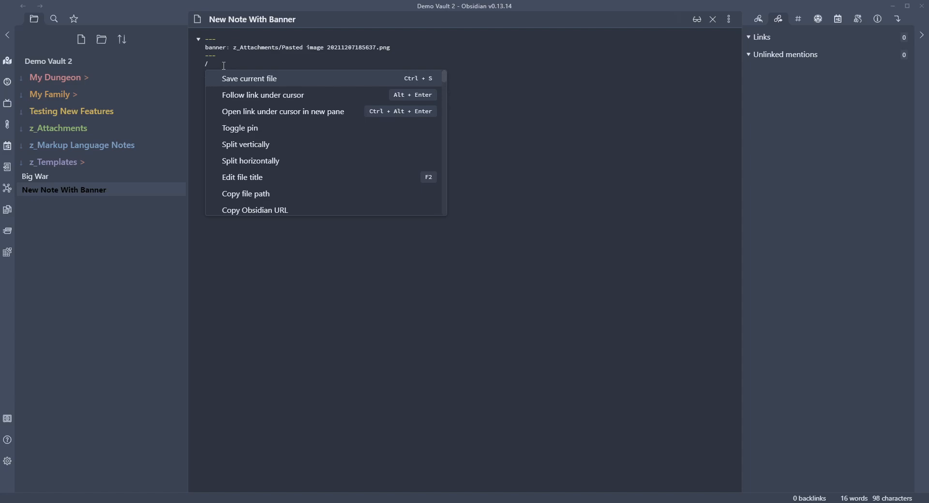
mouse_move(284, 94)
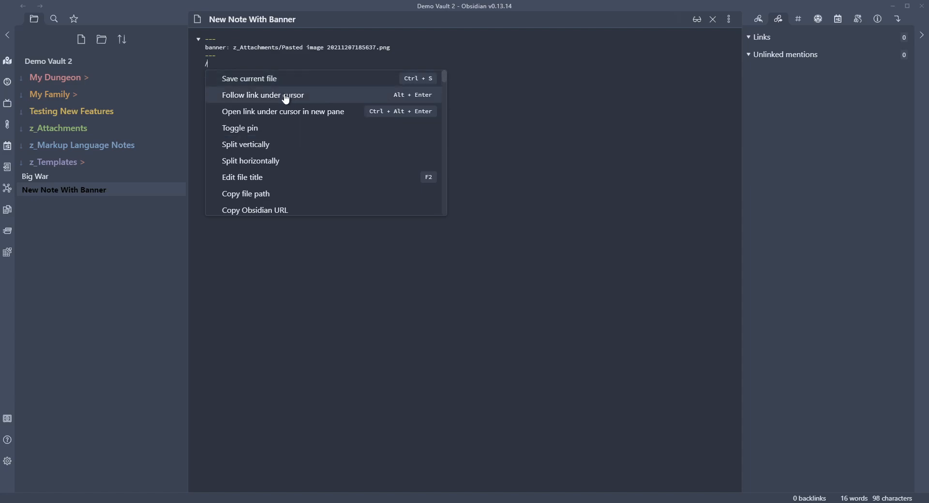
text(bann)
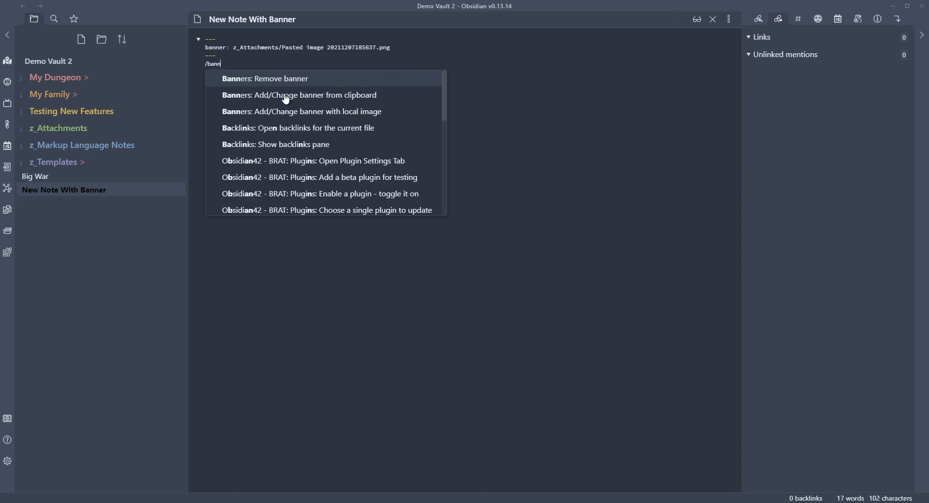
text(er)
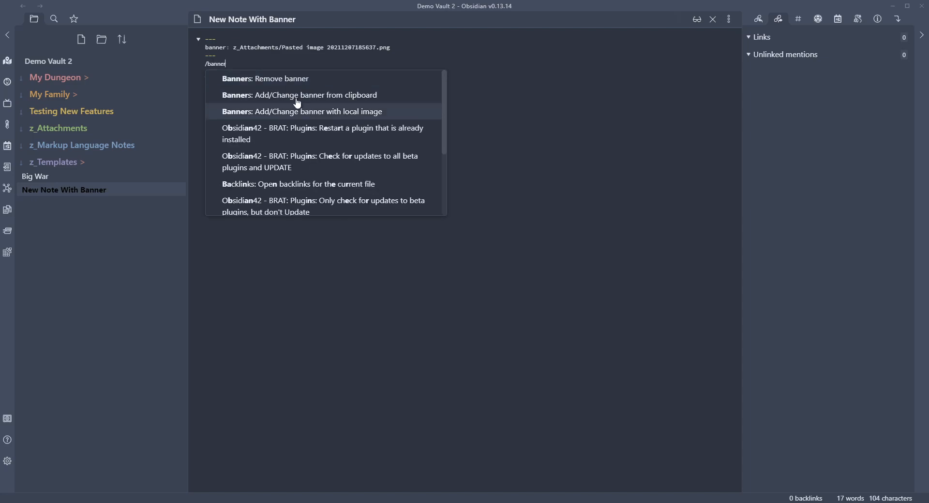
click(299, 95)
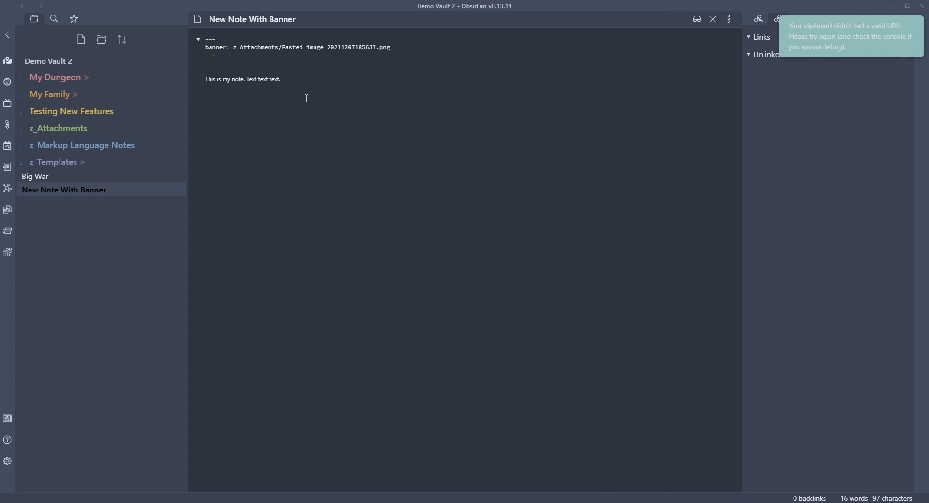
mouse_move(697, 19)
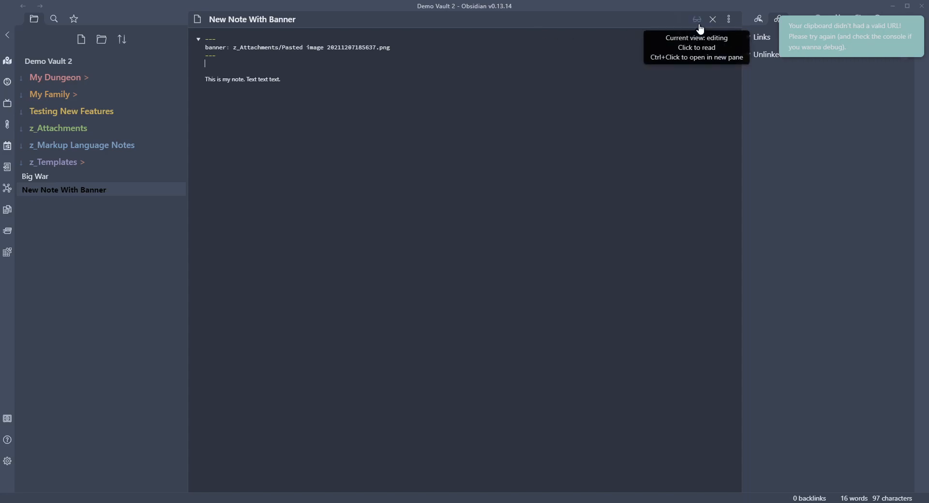
click(697, 19)
text(/)
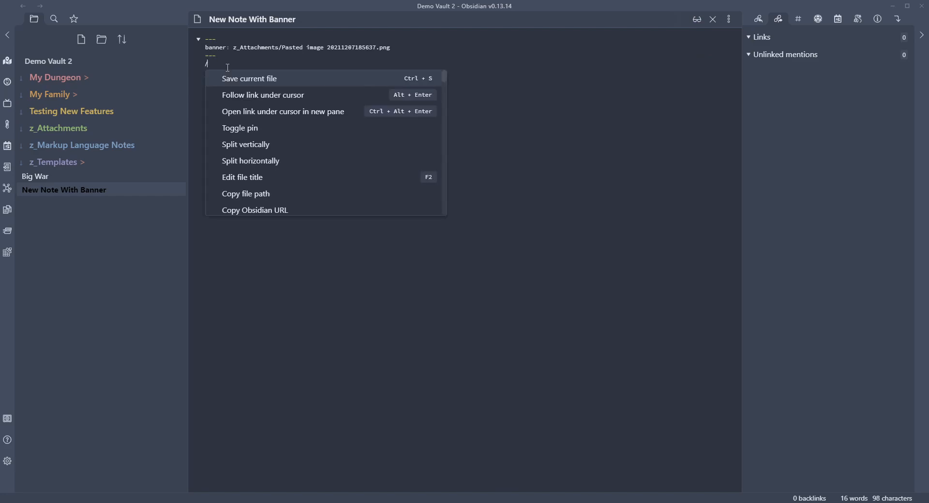
- Set the banner to the copied D&D character-lineup image via 'Banners: Add/Change banner from clipboard' and preview it
text(bann)
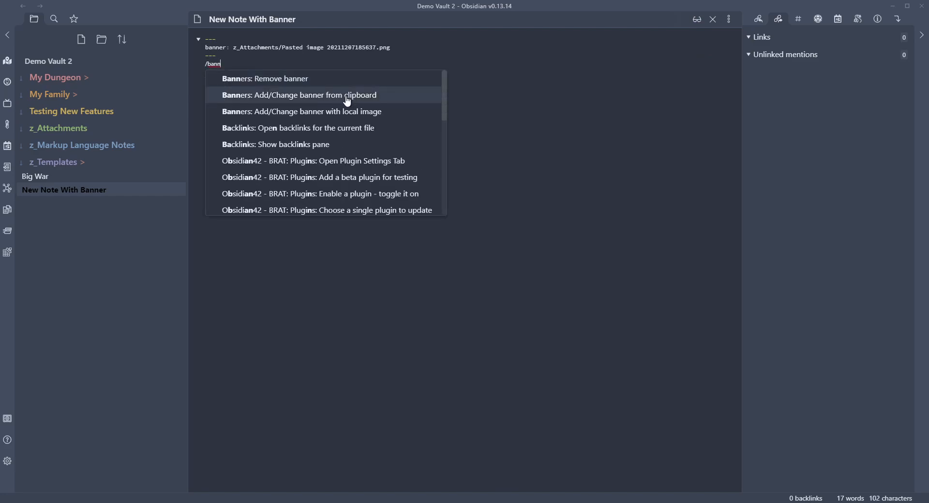
click(299, 95)
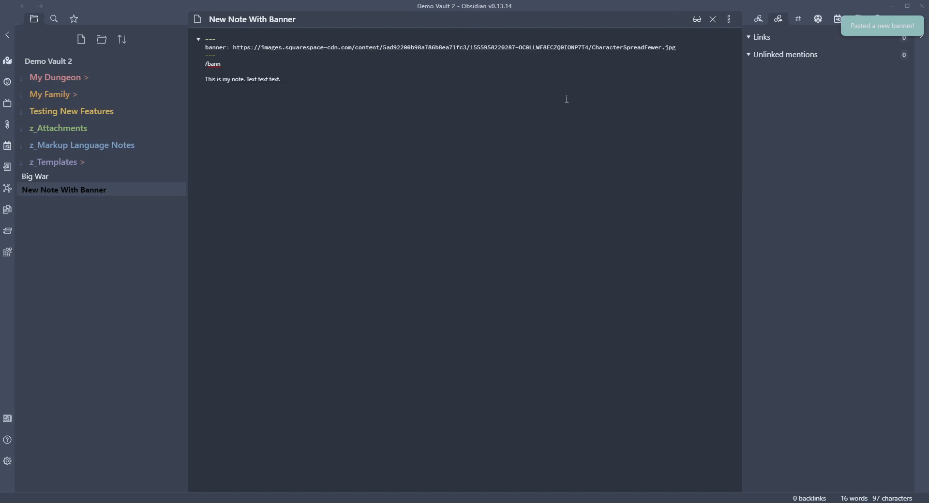
click(697, 18)
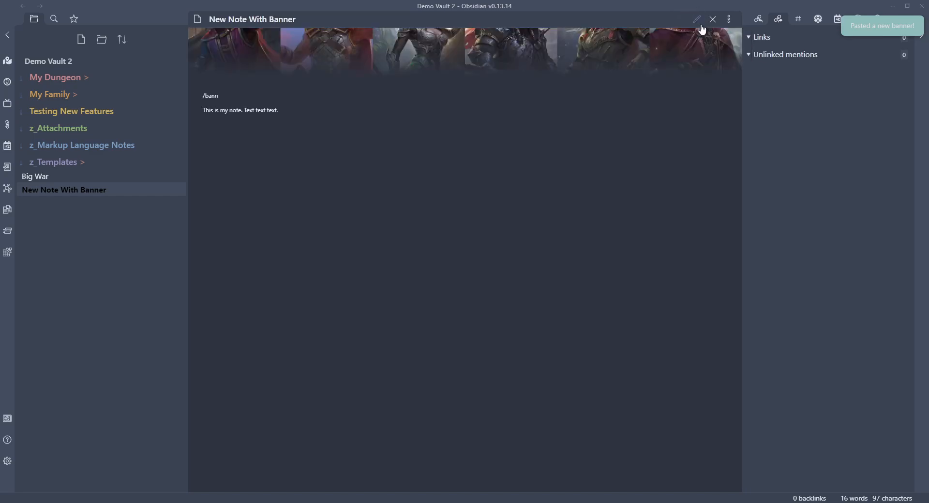
click(697, 19)
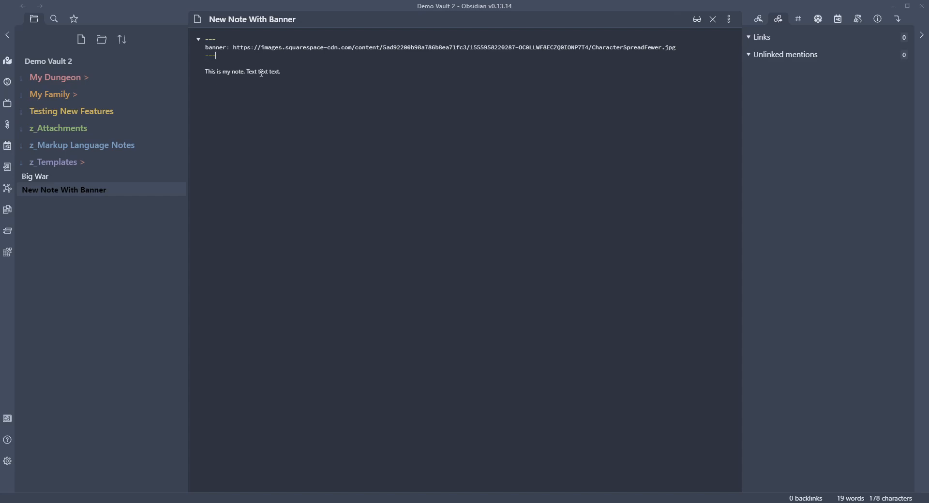
click(696, 19)
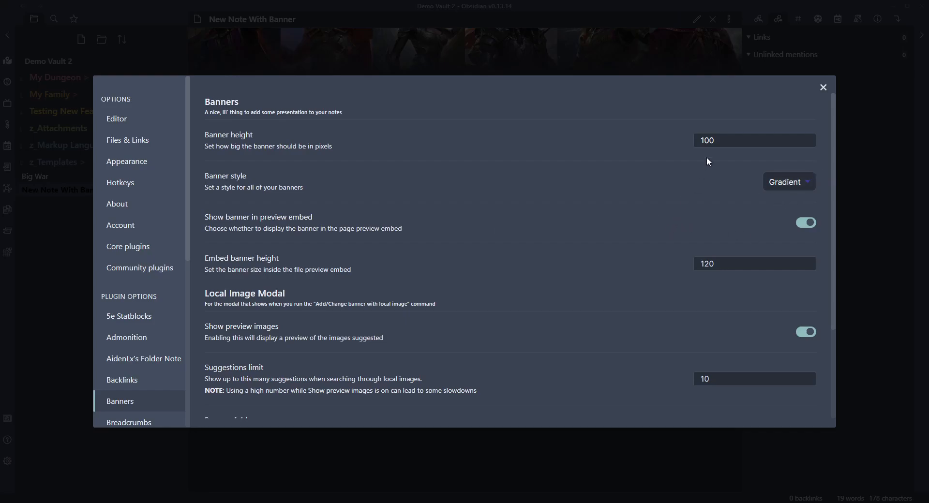
- Set Banner height to 250 pixels in Banners settings and close Settings
text(2)
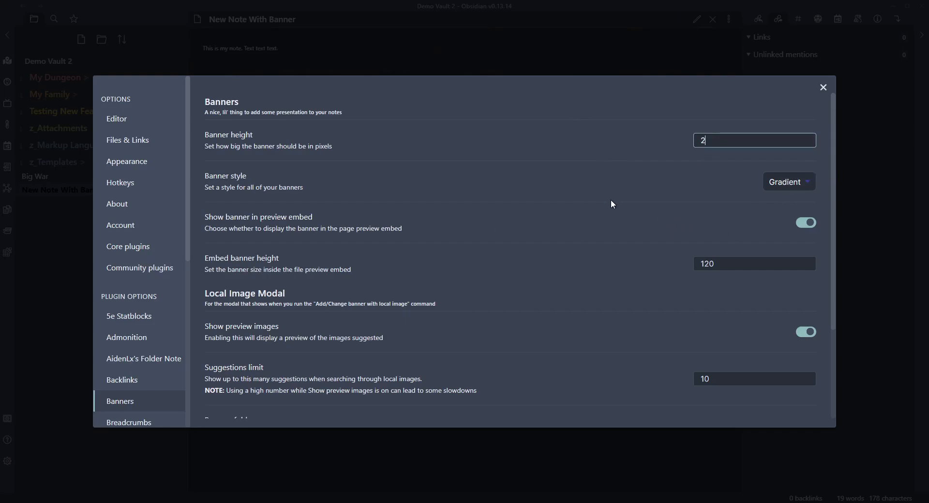
scroll(down, 3)
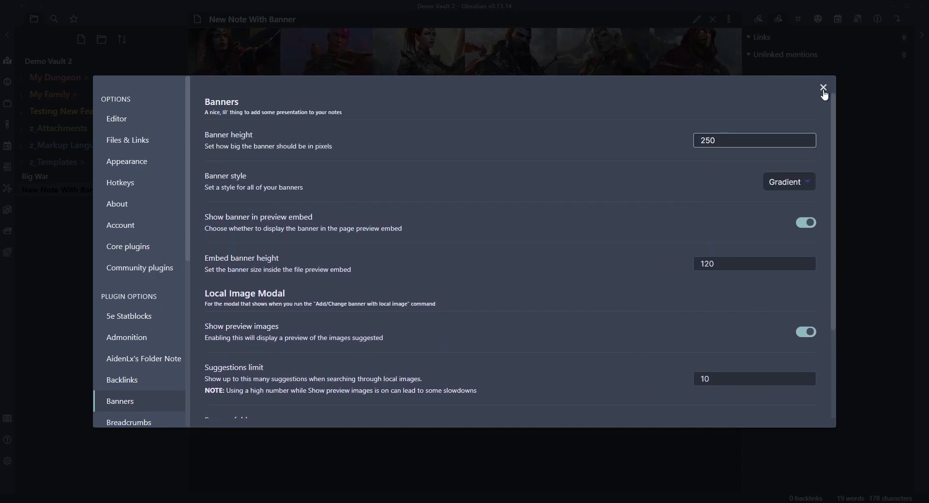
click(823, 88)
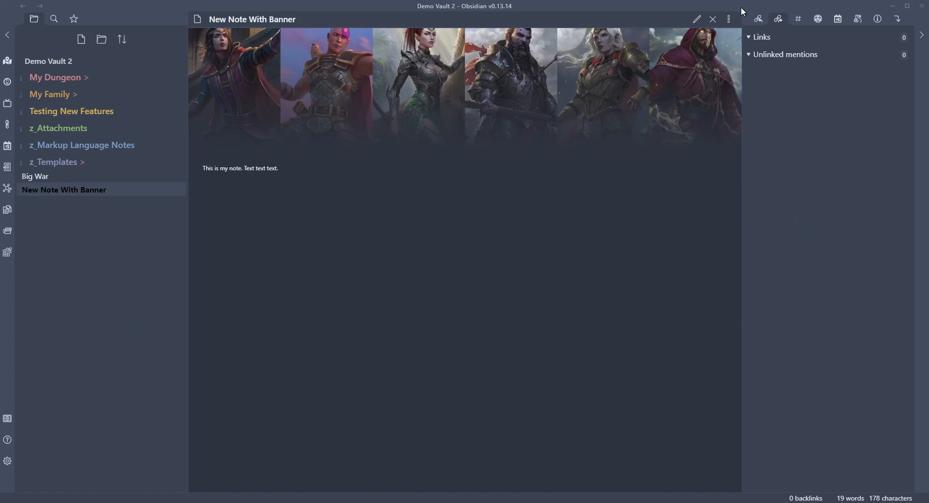